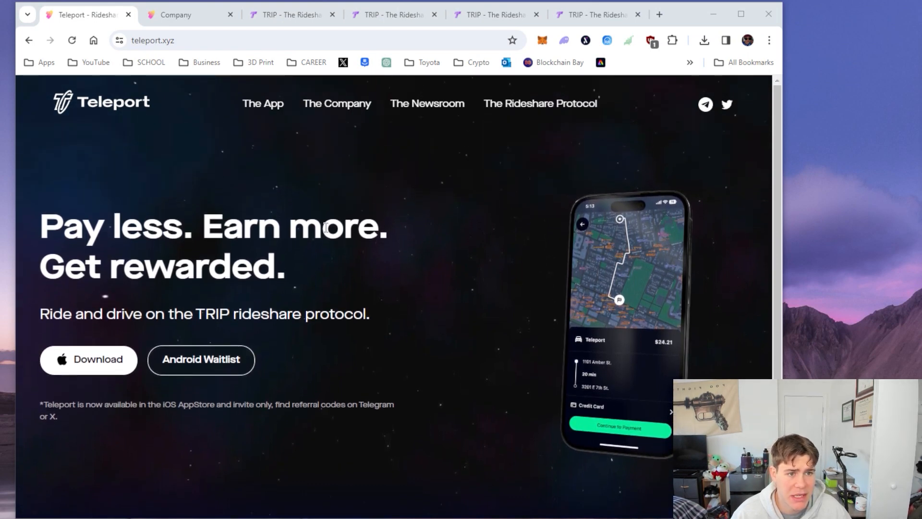
{"action": "mouse_move", "coordinate": [103, 284]}
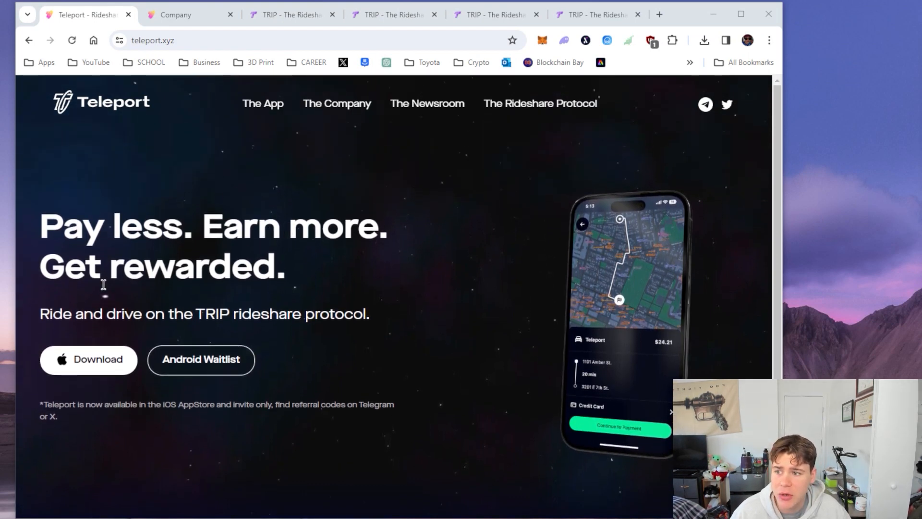
{"action": "mouse_move", "coordinate": [395, 298]}
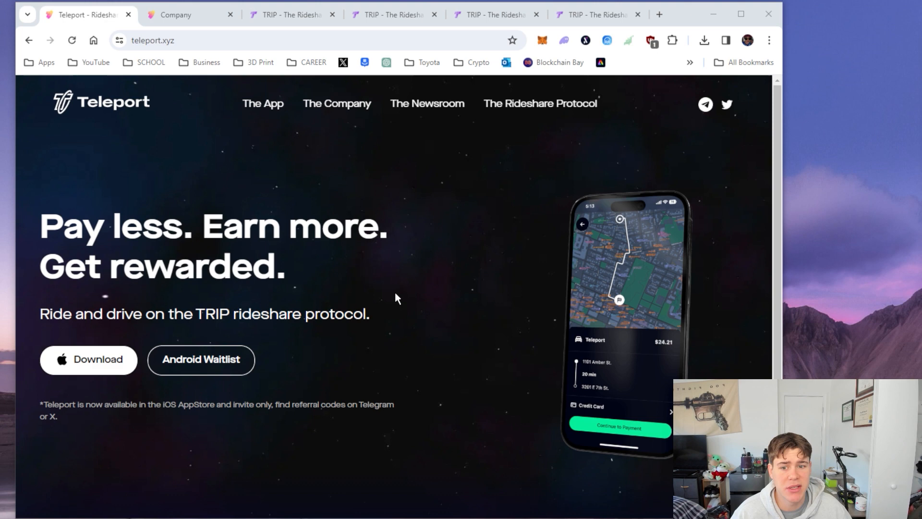
Highlight 'TRIP rideshare' in the tagline and switch to Teleport's Company page
{"action": "scroll", "scroll_direction": "down", "scroll_amount": 3}
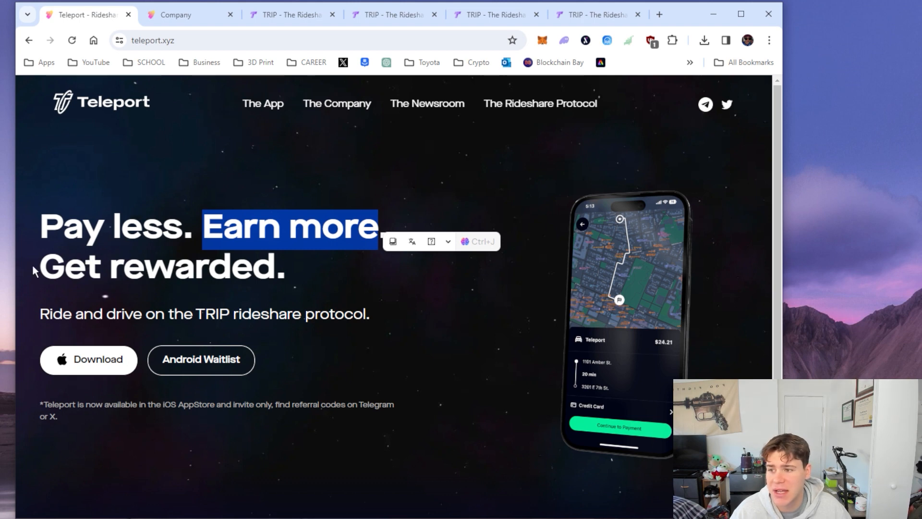
{"action": "left_click_drag", "start_coordinate": [193, 313], "coordinate": [274, 313]}
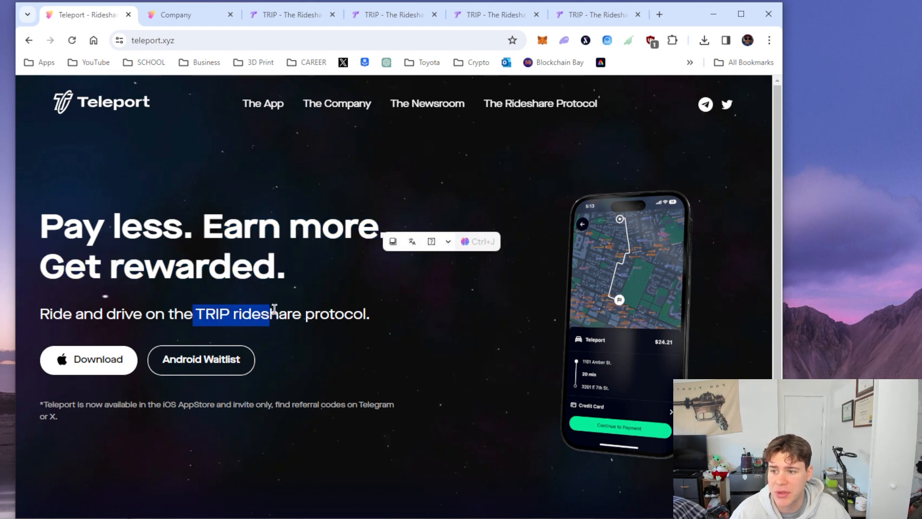
{"action": "left_click", "coordinate": [179, 15]}
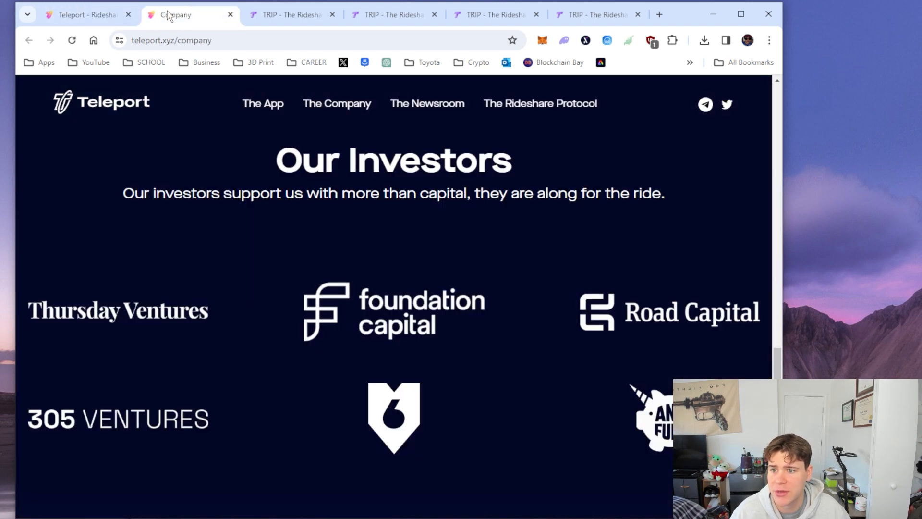
{"action": "mouse_move", "coordinate": [338, 119]}
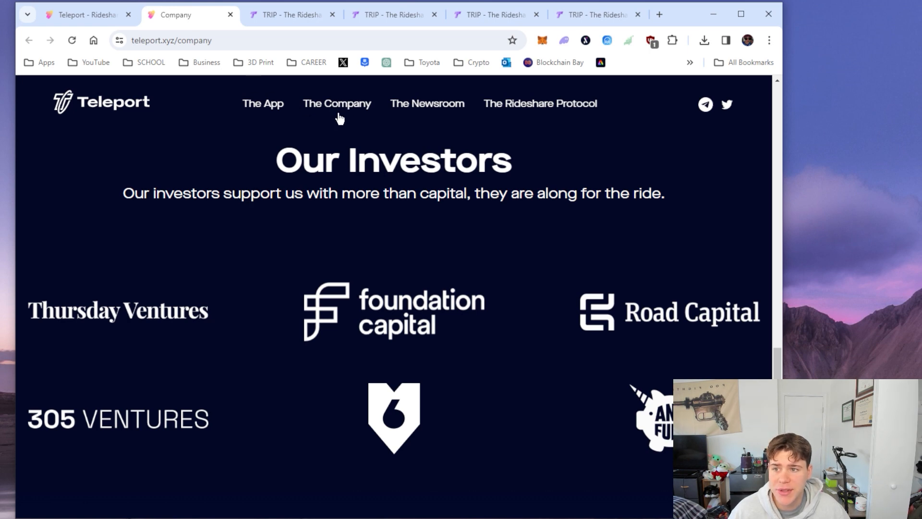
{"action": "mouse_move", "coordinate": [520, 116]}
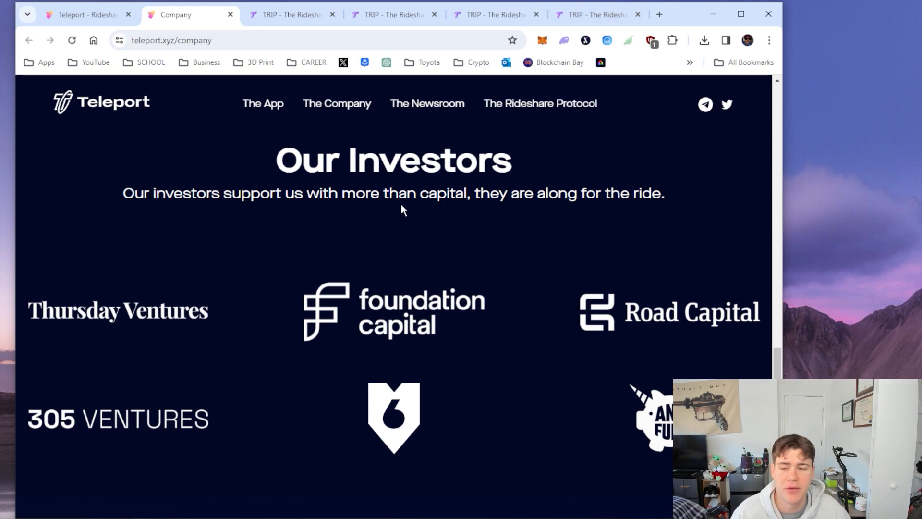
Scroll through the Our Investors section, the Uber engineer's quote and the team members
{"action": "scroll", "scroll_direction": "down", "scroll_amount": 3}
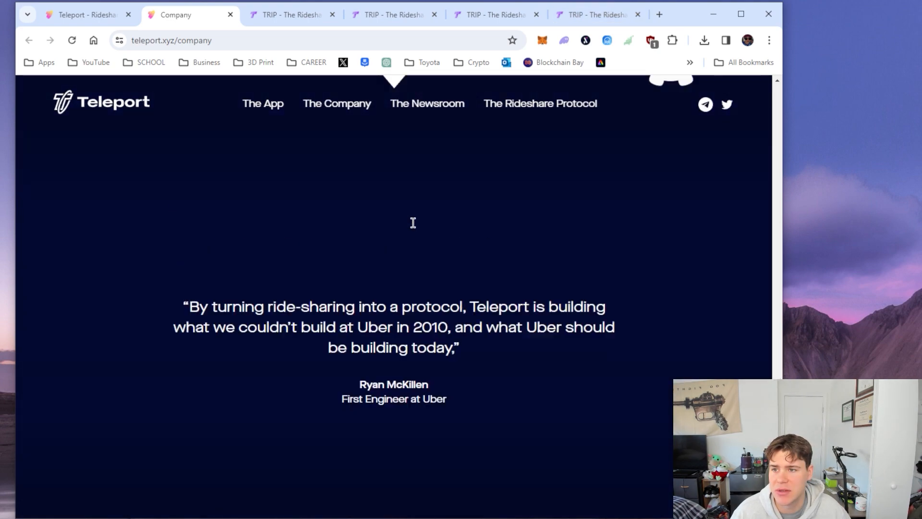
{"action": "scroll", "scroll_direction": "down", "scroll_amount": 3}
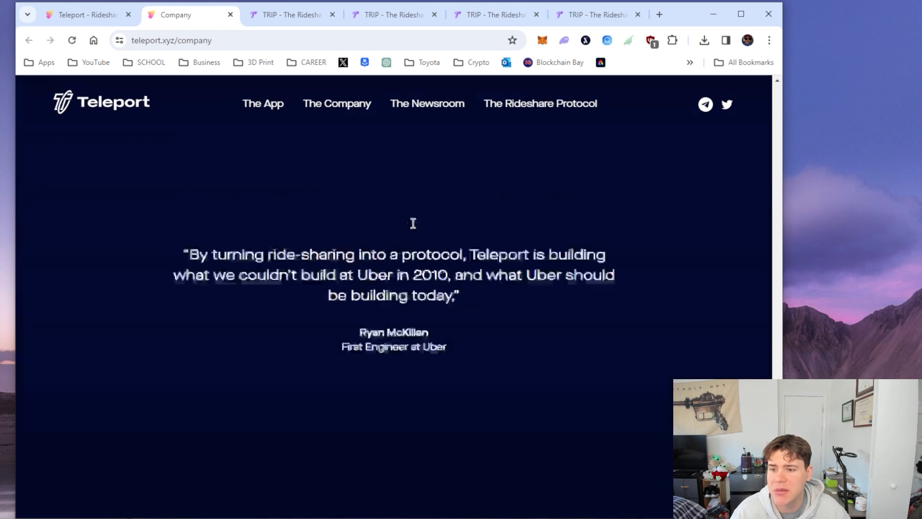
{"action": "scroll", "scroll_direction": "down", "scroll_amount": 3}
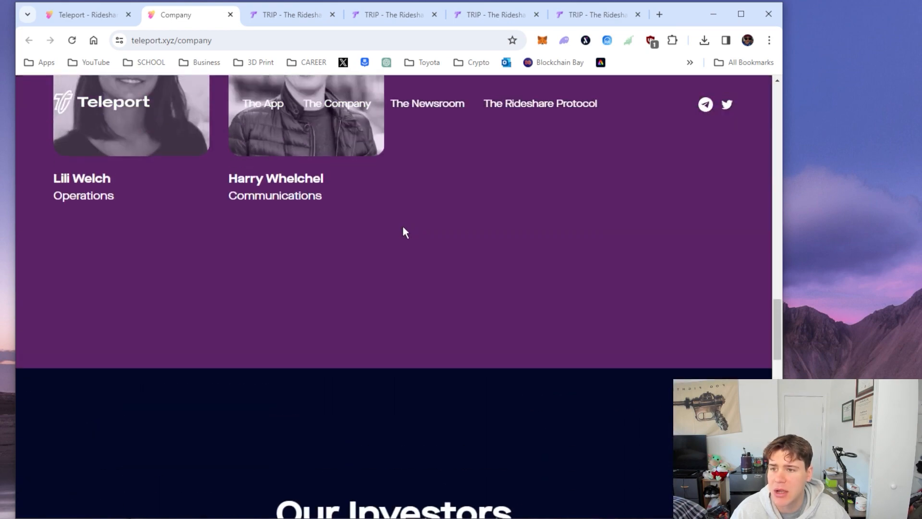
{"action": "scroll", "scroll_direction": "up", "scroll_amount": 3}
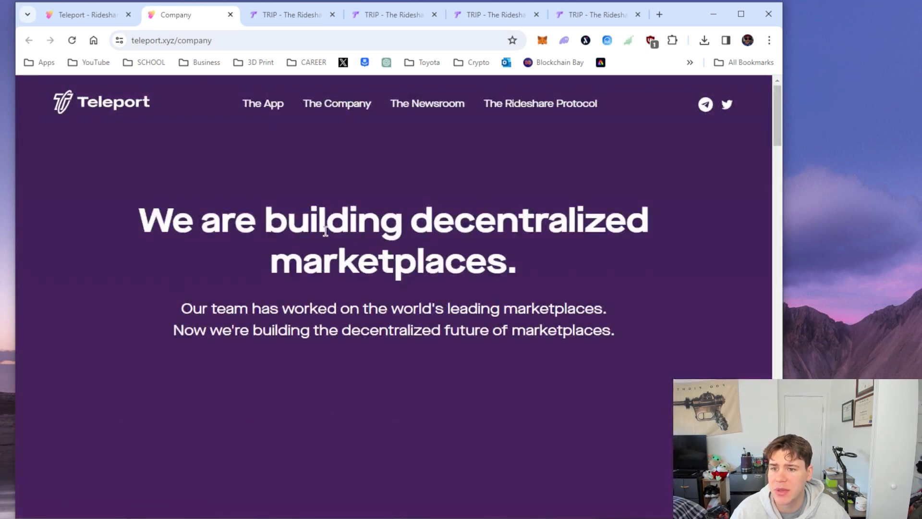
{"action": "mouse_move", "coordinate": [265, 306]}
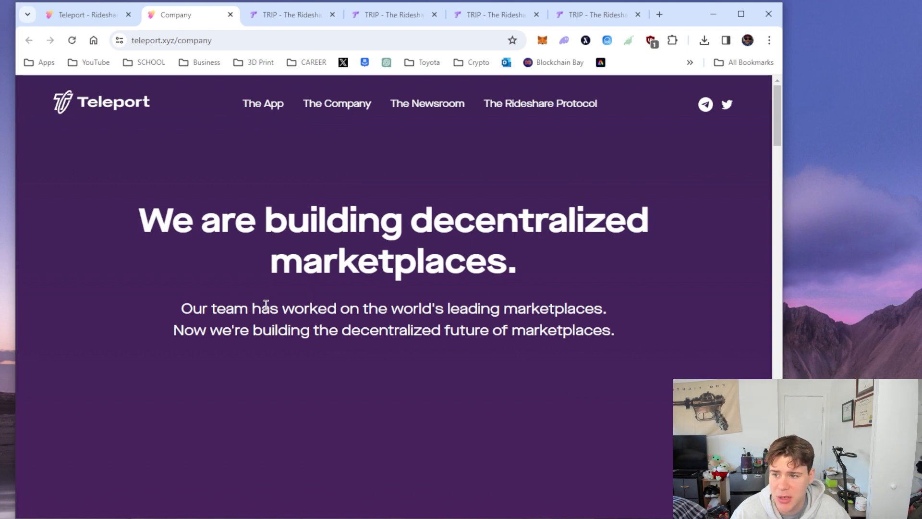
{"action": "scroll", "scroll_direction": "down", "scroll_amount": 3}
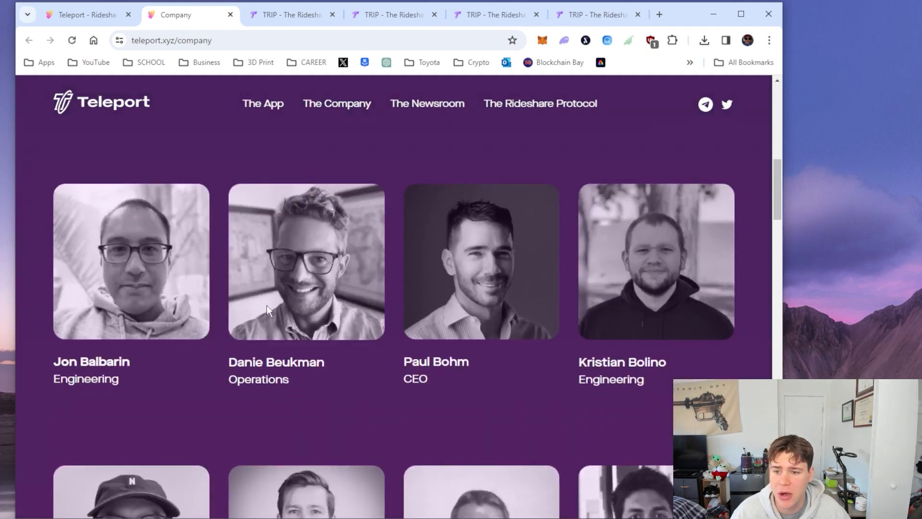
{"action": "scroll", "scroll_direction": "down", "scroll_amount": 3}
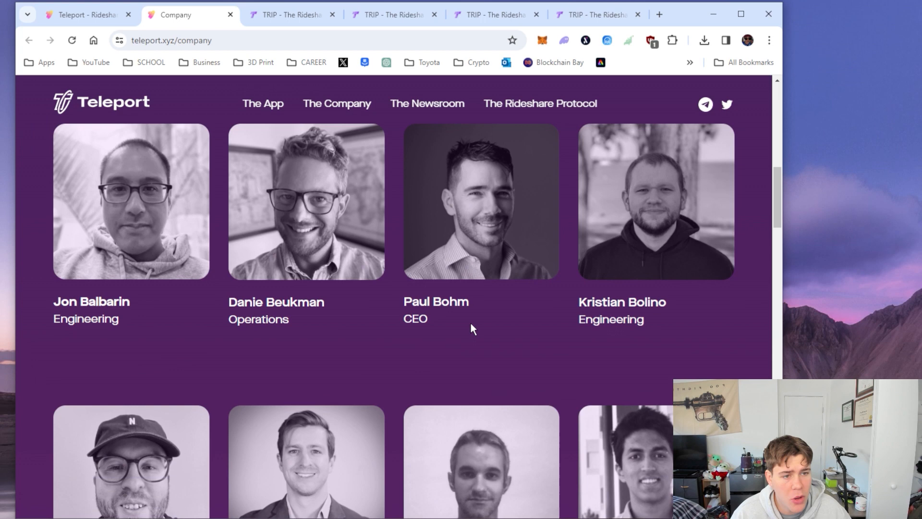
{"action": "mouse_move", "coordinate": [415, 345]}
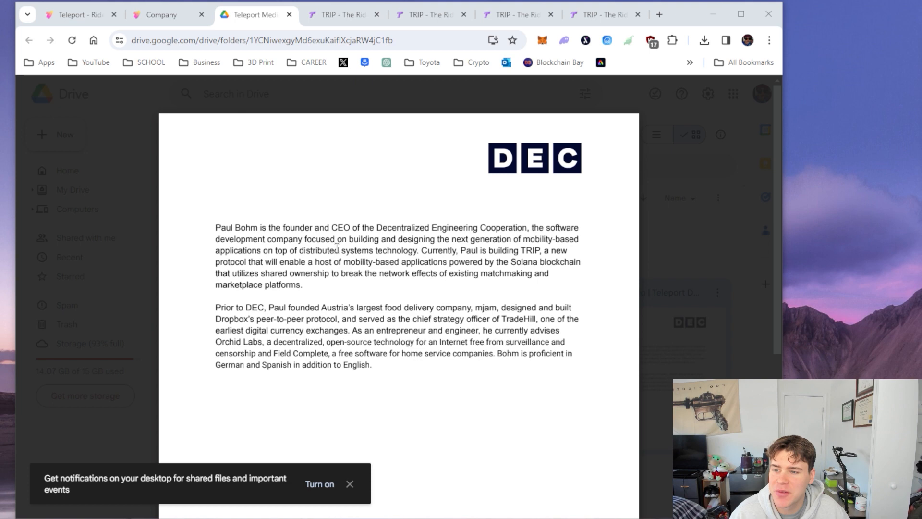
{"action": "mouse_move", "coordinate": [519, 239]}
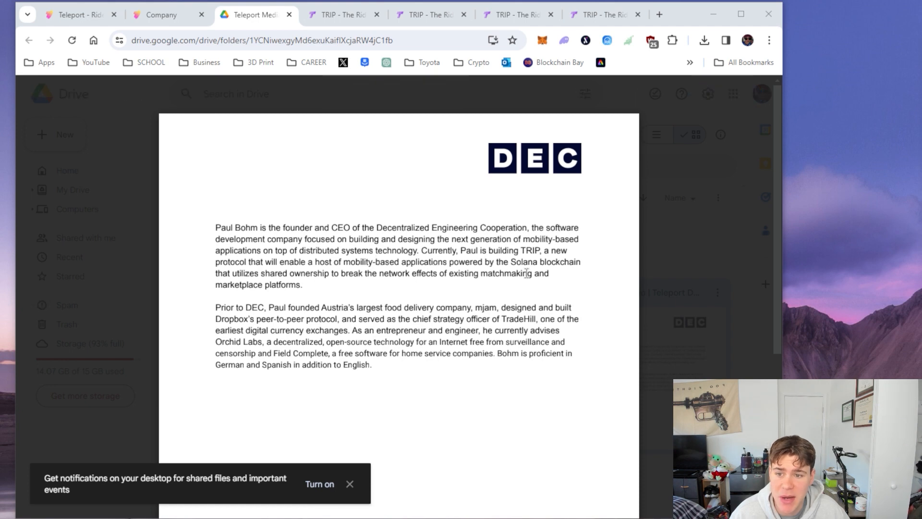
Highlight bio phrases including founding Austria's food delivery company, then return to Teleport's Company page
{"action": "double_click", "coordinate": [544, 261]}
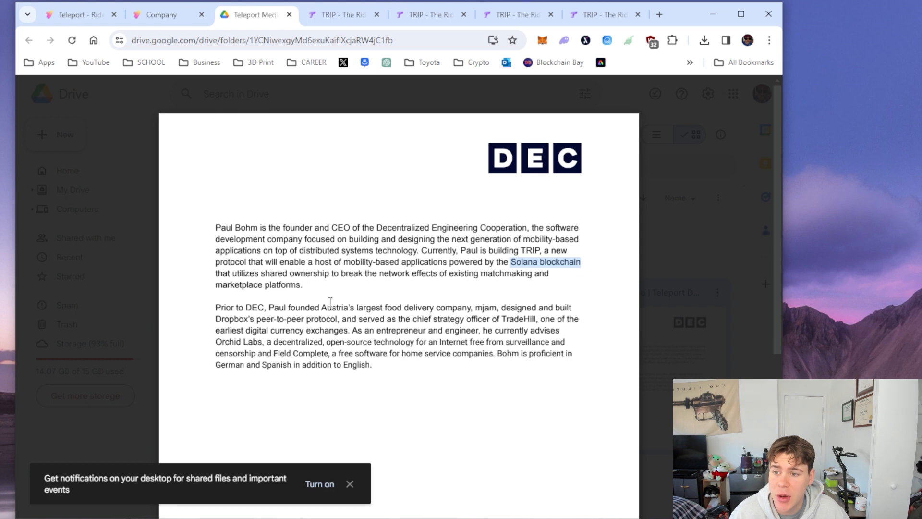
{"action": "left_click_drag", "start_coordinate": [288, 307], "coordinate": [470, 307]}
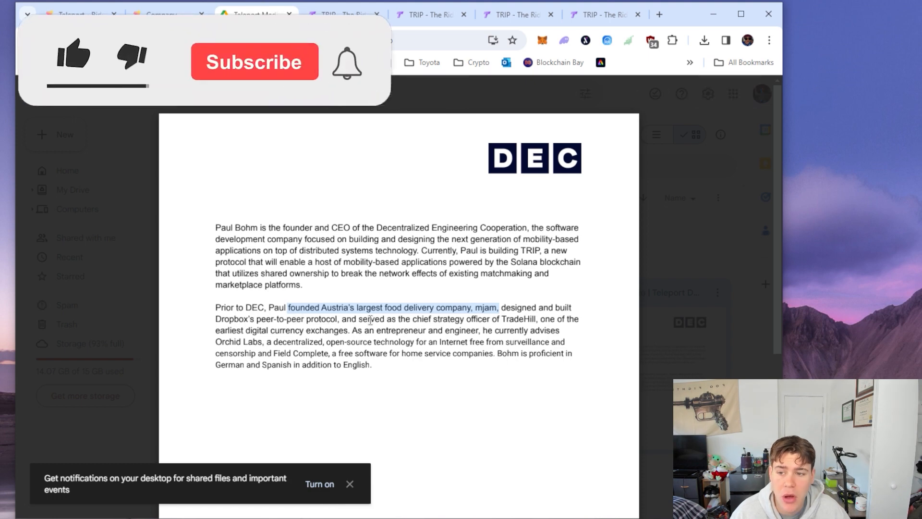
{"action": "left_click", "coordinate": [74, 54]}
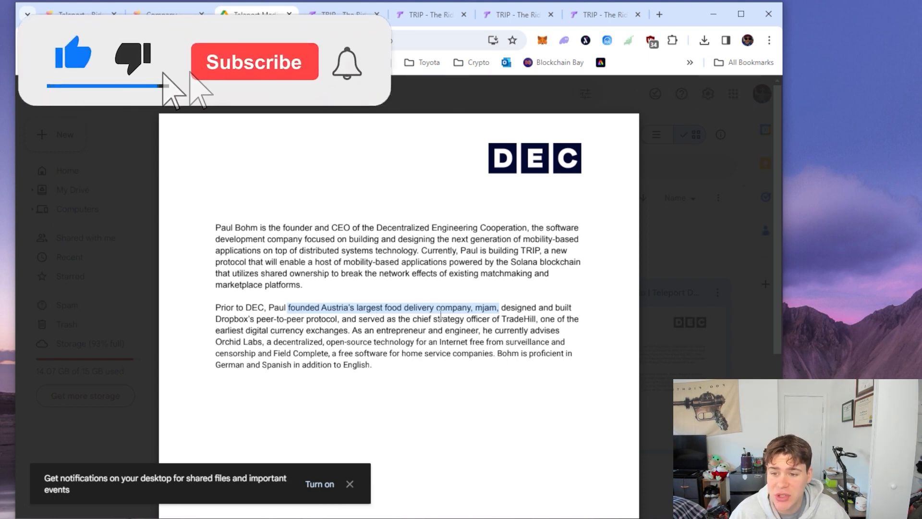
{"action": "left_click", "coordinate": [254, 62]}
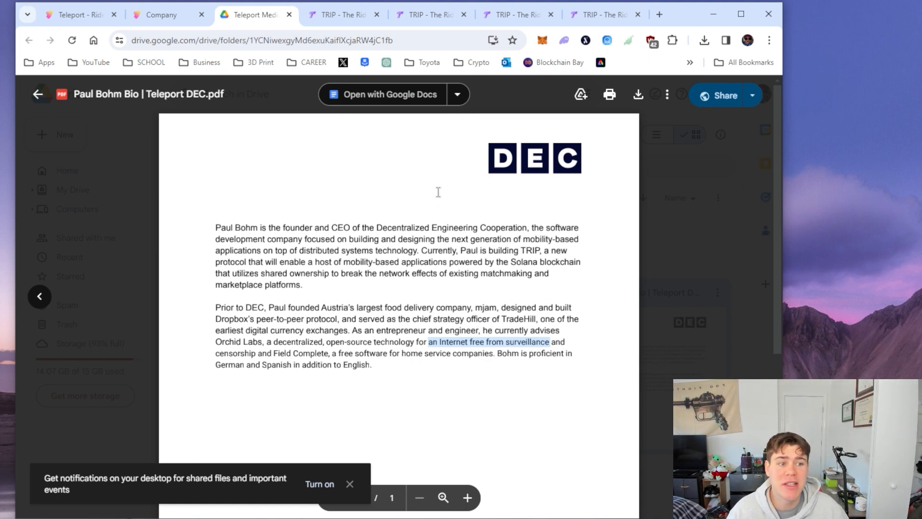
{"action": "mouse_move", "coordinate": [699, 292]}
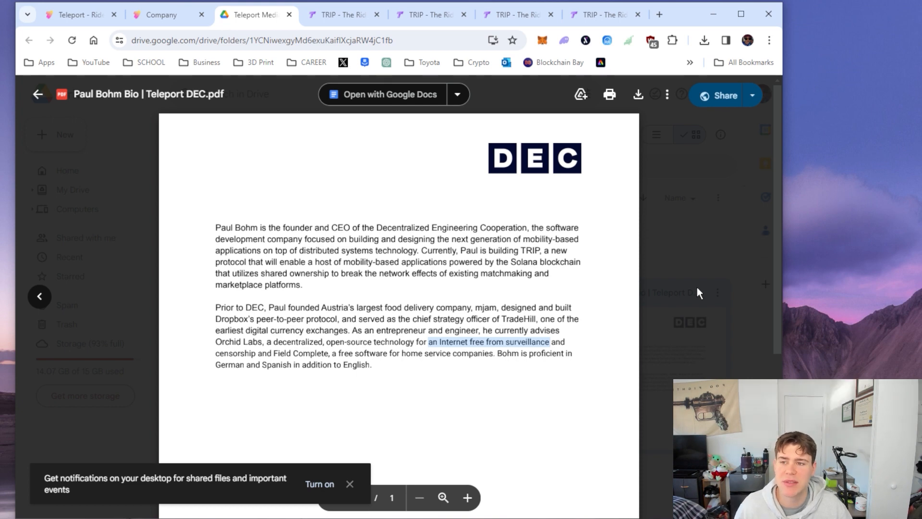
{"action": "mouse_move", "coordinate": [670, 283]}
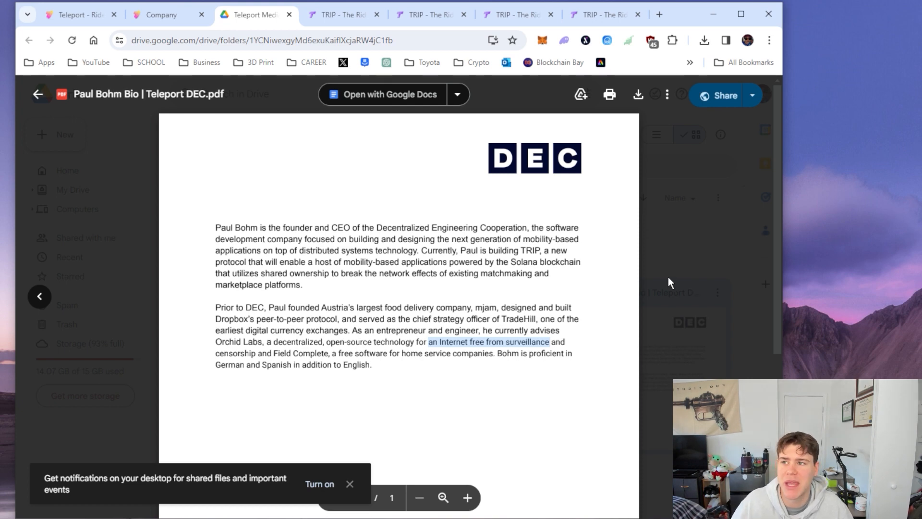
{"action": "left_click", "coordinate": [163, 15]}
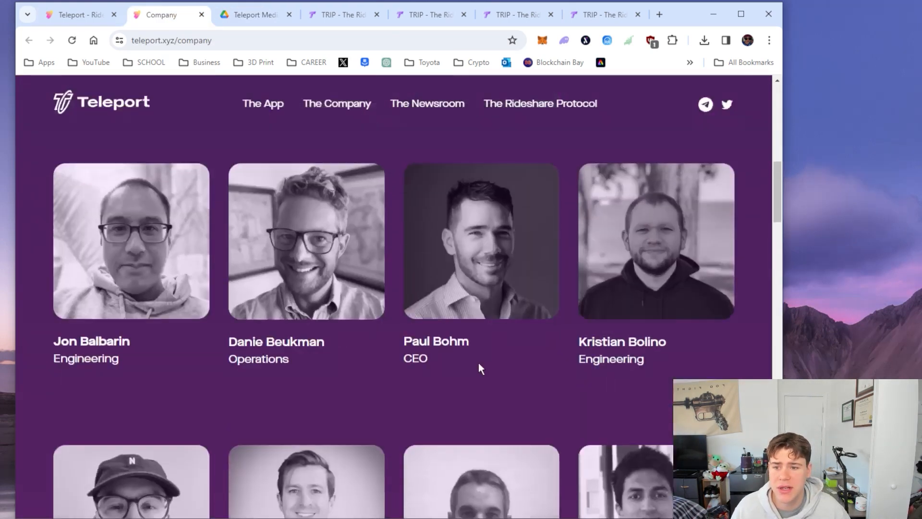
Scroll the team roster down to Our Investors and back up to Paul Bohm's CEO entry
{"action": "scroll", "scroll_direction": "down", "scroll_amount": 3}
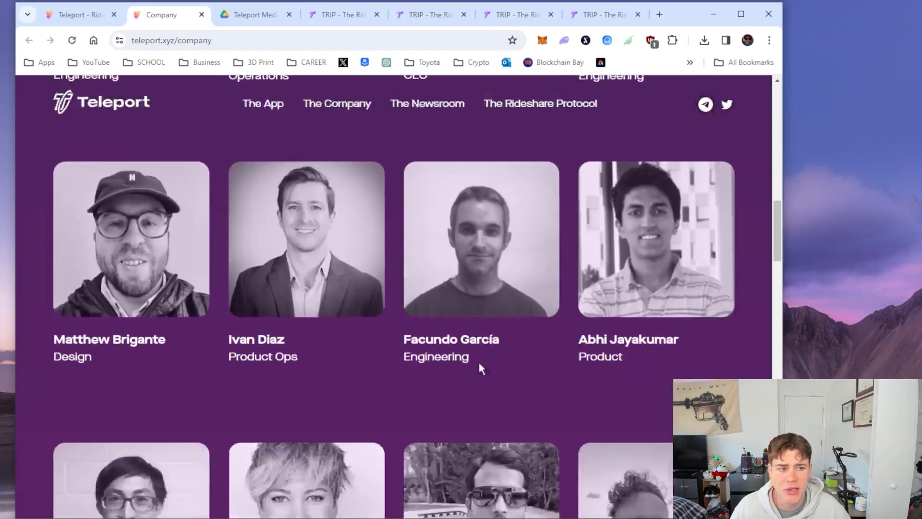
{"action": "scroll", "scroll_direction": "down", "scroll_amount": 3}
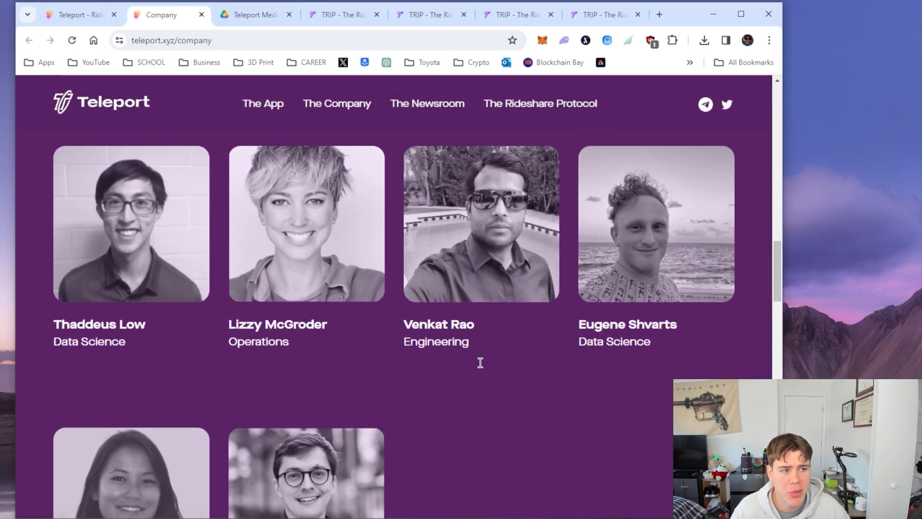
{"action": "scroll", "scroll_direction": "down", "scroll_amount": 3}
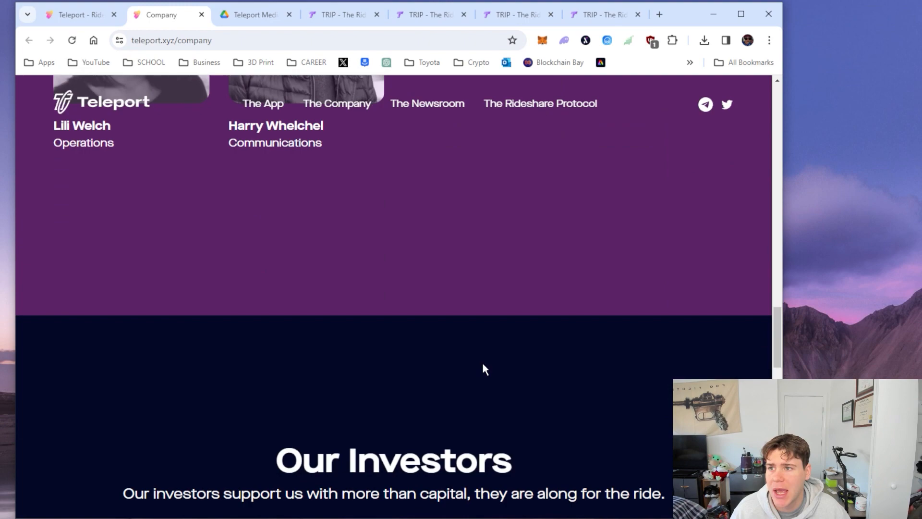
{"action": "scroll", "scroll_direction": "up", "scroll_amount": 3}
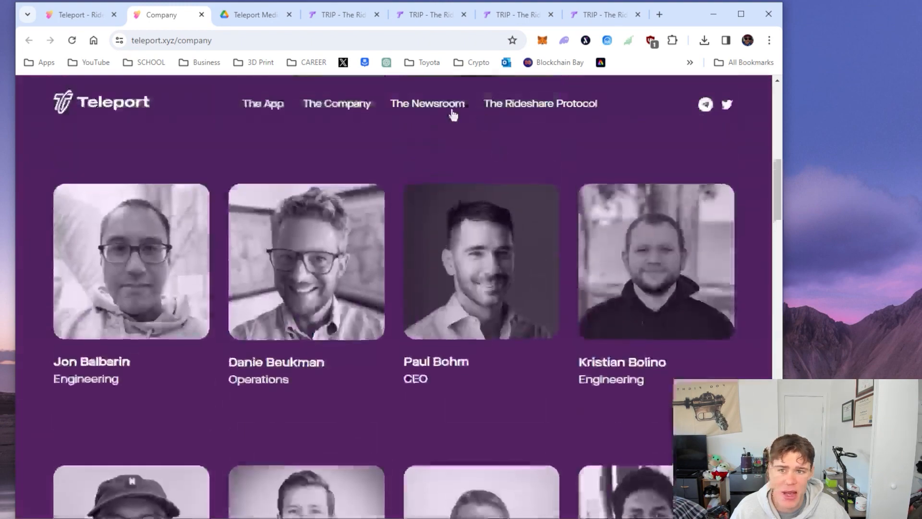
Go to the Teleport Newsroom page and scroll into its podcast and Breakpoint 2023 episodes
{"action": "left_click", "coordinate": [427, 104]}
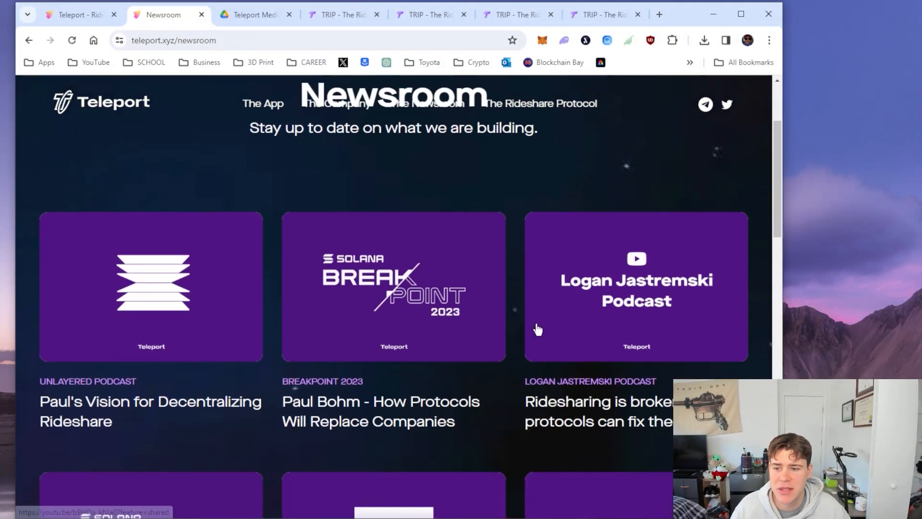
{"action": "scroll", "scroll_direction": "down", "scroll_amount": 3}
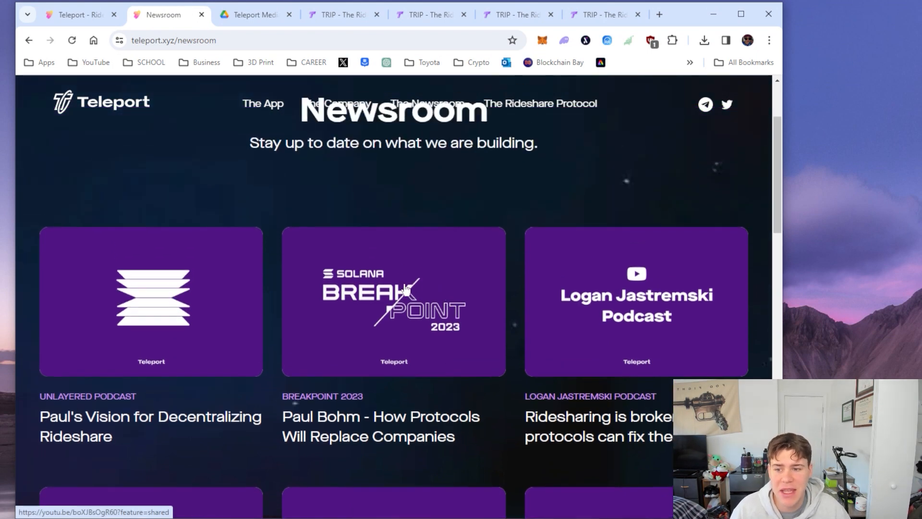
{"action": "mouse_move", "coordinate": [352, 313]}
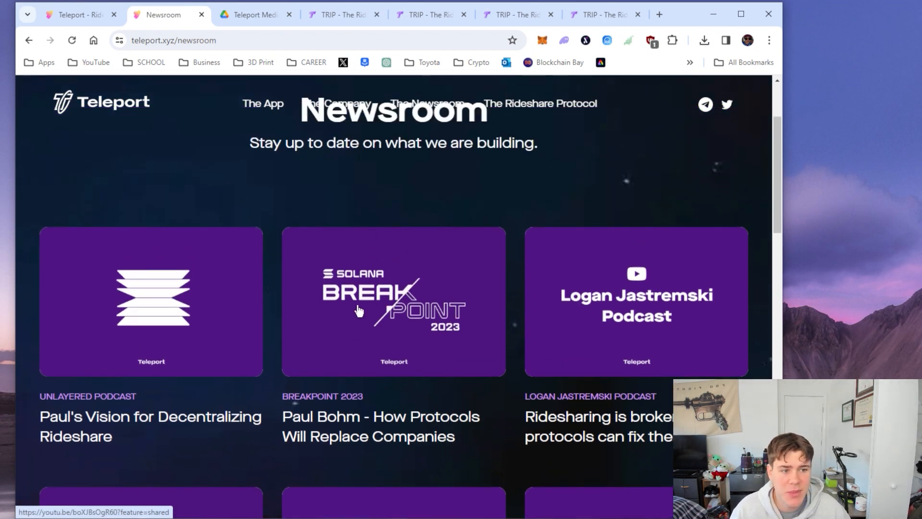
{"action": "mouse_move", "coordinate": [380, 184]}
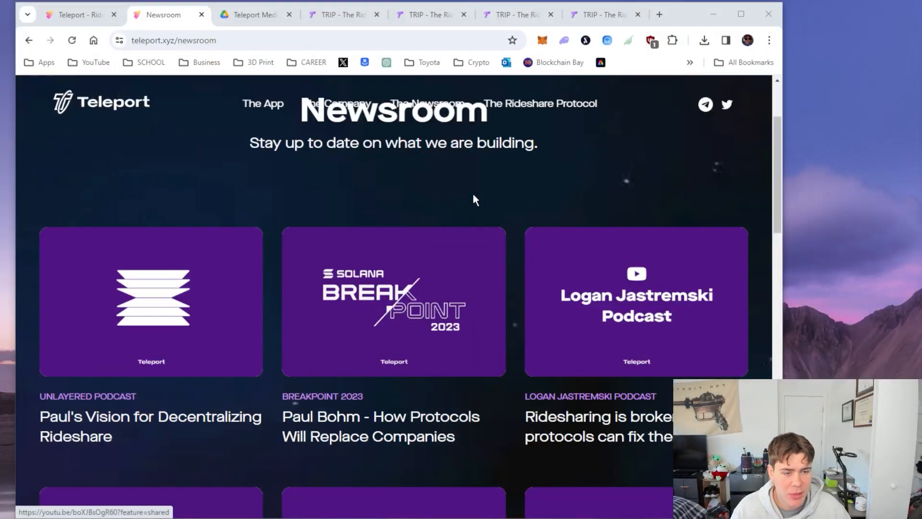
{"action": "mouse_move", "coordinate": [514, 230]}
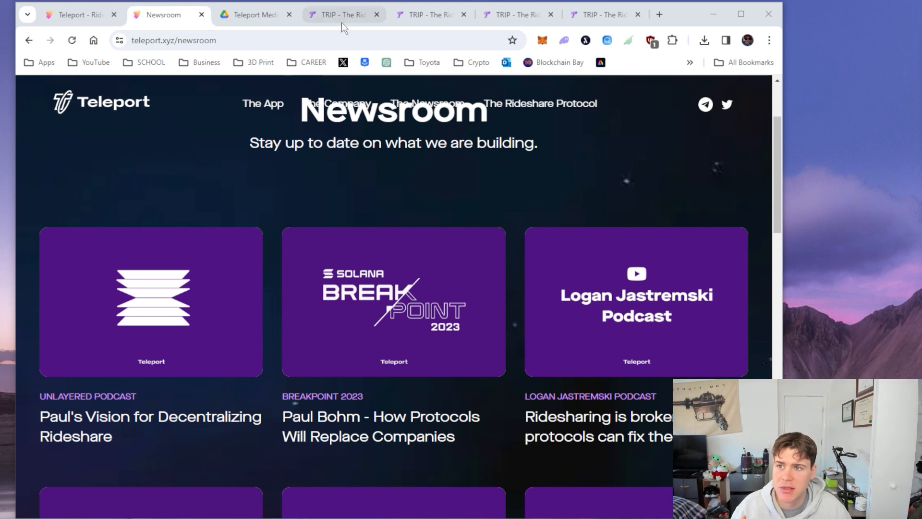
Switch to the TRIP white paper, return to its top and jump to Marketplace Economics
{"action": "left_click", "coordinate": [341, 14]}
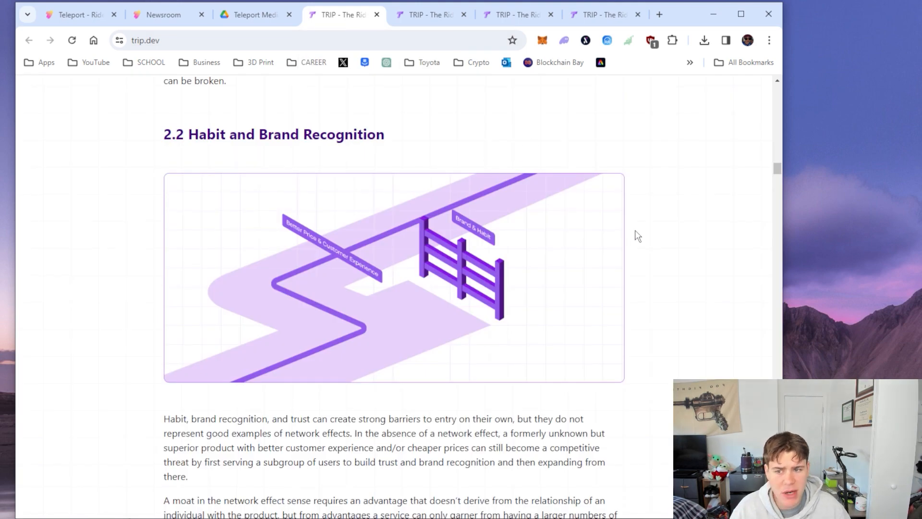
{"action": "mouse_move", "coordinate": [669, 252]}
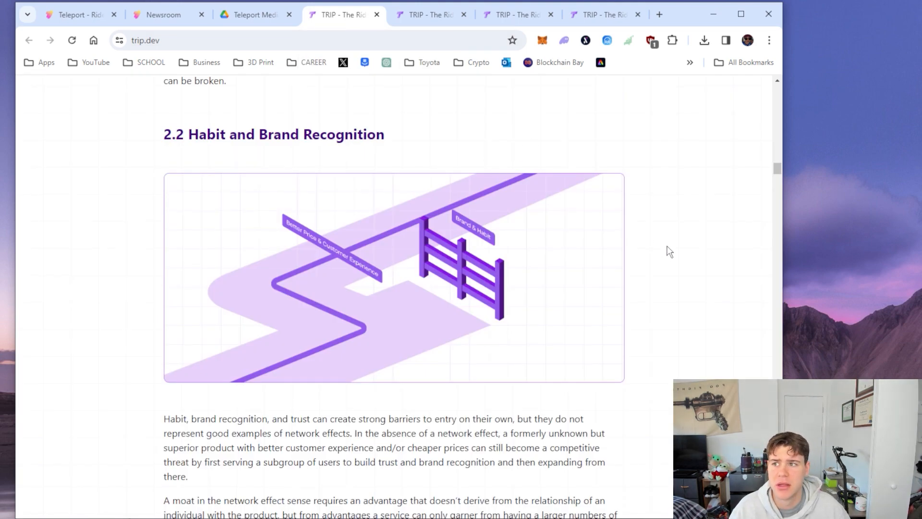
{"action": "scroll", "scroll_direction": "up", "scroll_amount": 3}
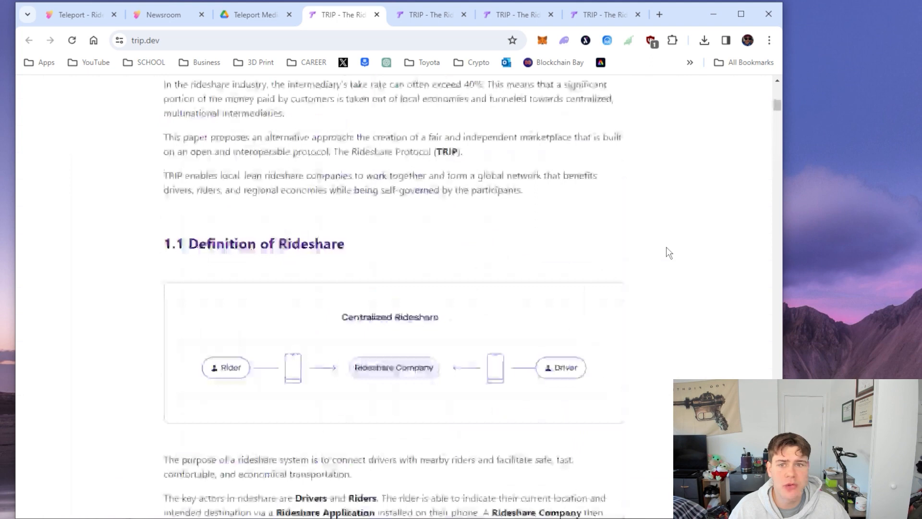
{"action": "scroll", "scroll_direction": "up", "scroll_amount": 3}
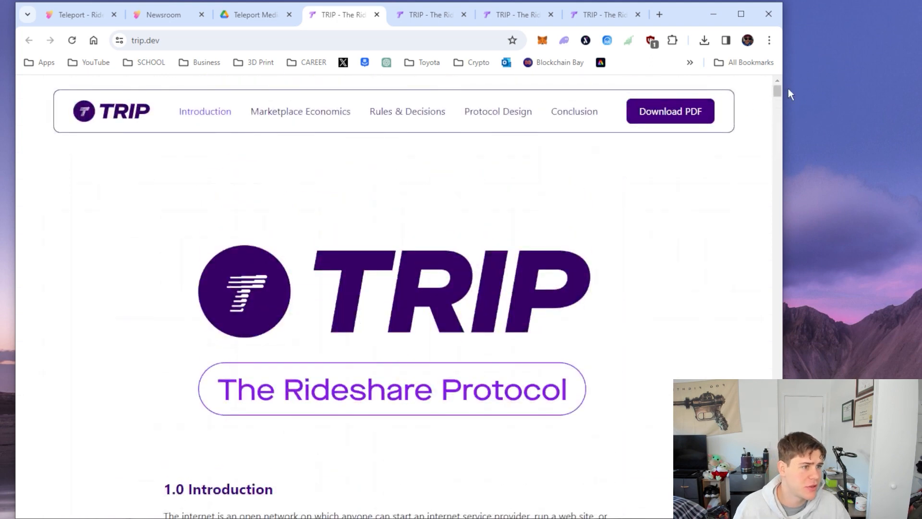
{"action": "mouse_move", "coordinate": [479, 118]}
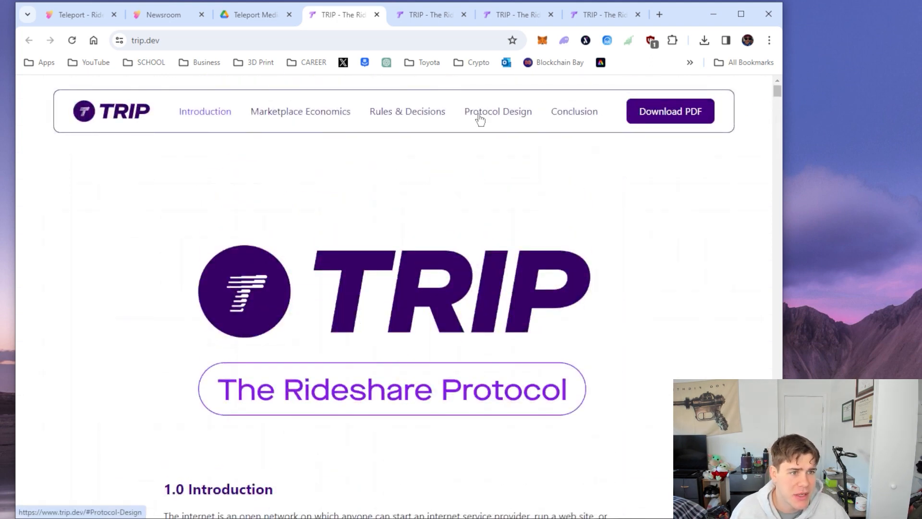
{"action": "mouse_move", "coordinate": [562, 119]}
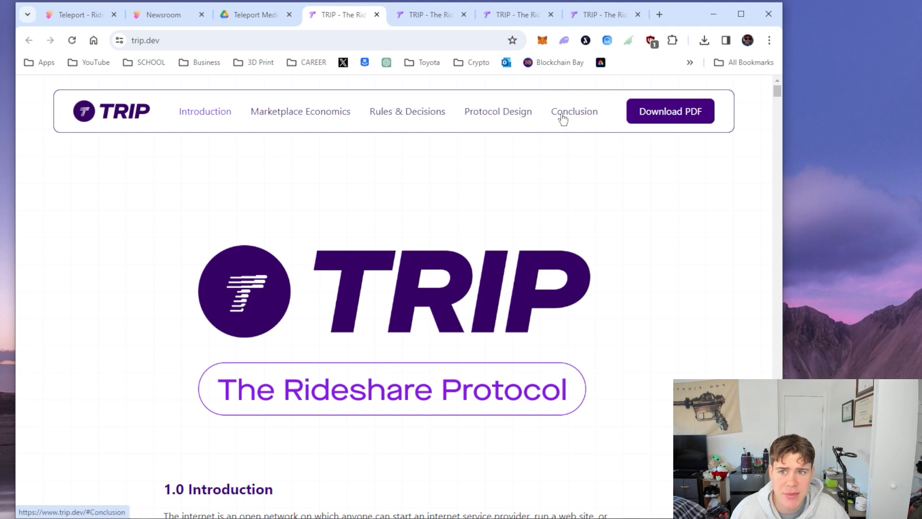
{"action": "mouse_move", "coordinate": [330, 130]}
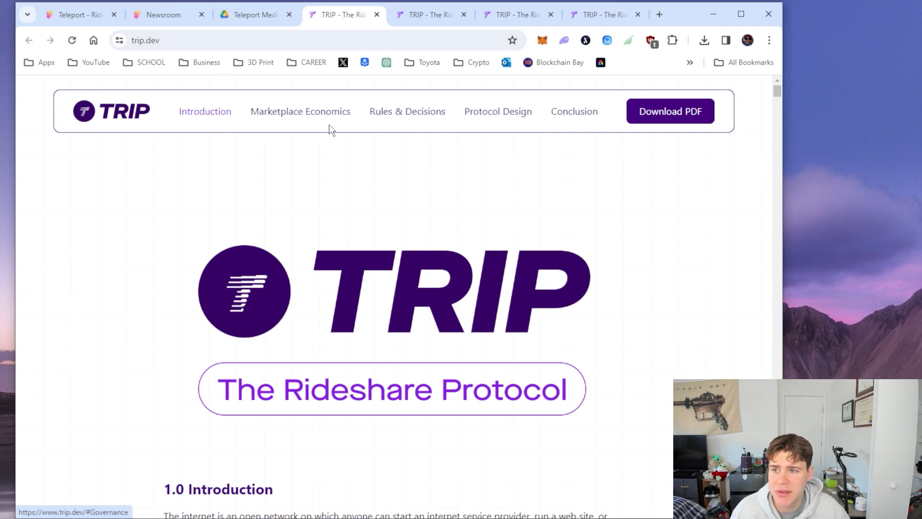
{"action": "left_click", "coordinate": [299, 112]}
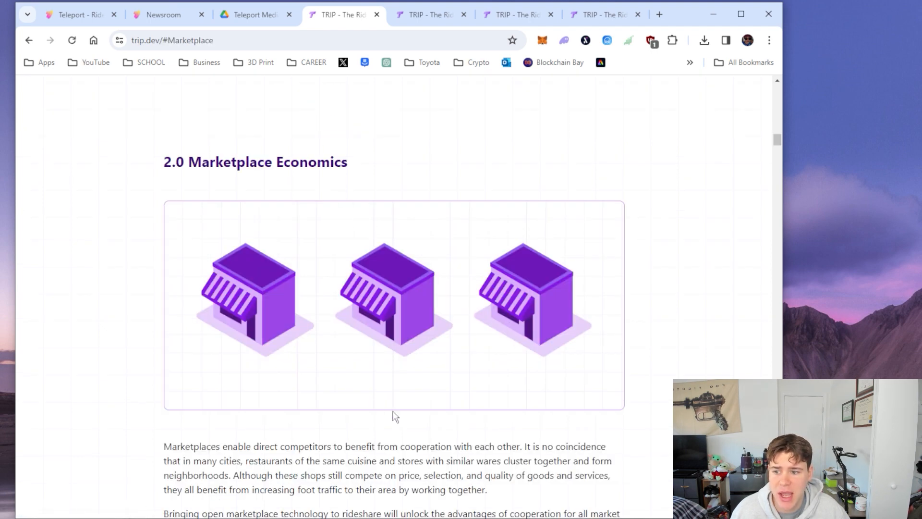
Read down through Network Effects to section 2.2 Habit and Brand Recognition
{"action": "scroll", "scroll_direction": "up", "scroll_amount": 3}
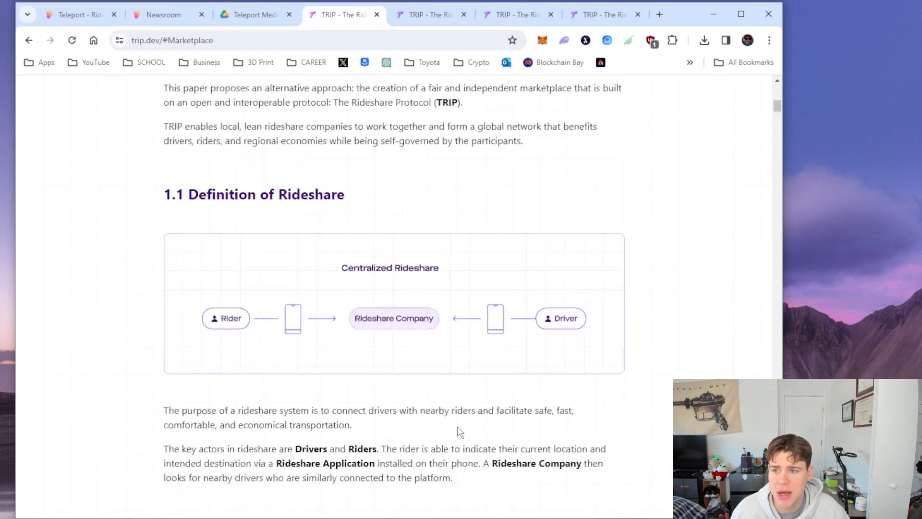
{"action": "scroll", "scroll_direction": "down", "scroll_amount": 3}
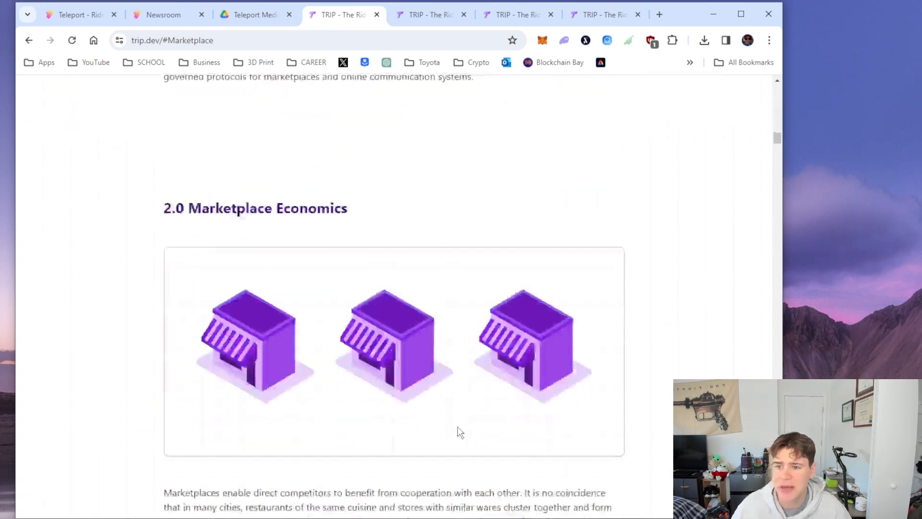
{"action": "scroll", "scroll_direction": "down", "scroll_amount": 3}
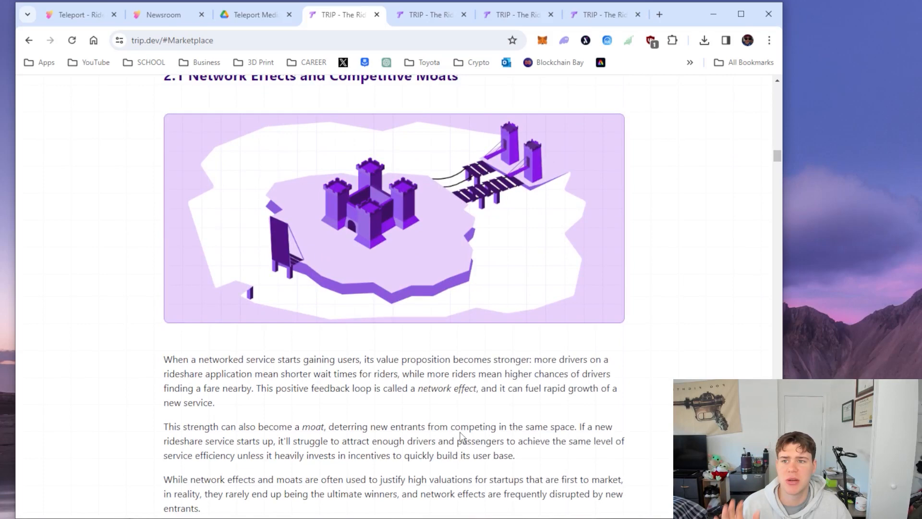
{"action": "scroll", "scroll_direction": "down", "scroll_amount": 3}
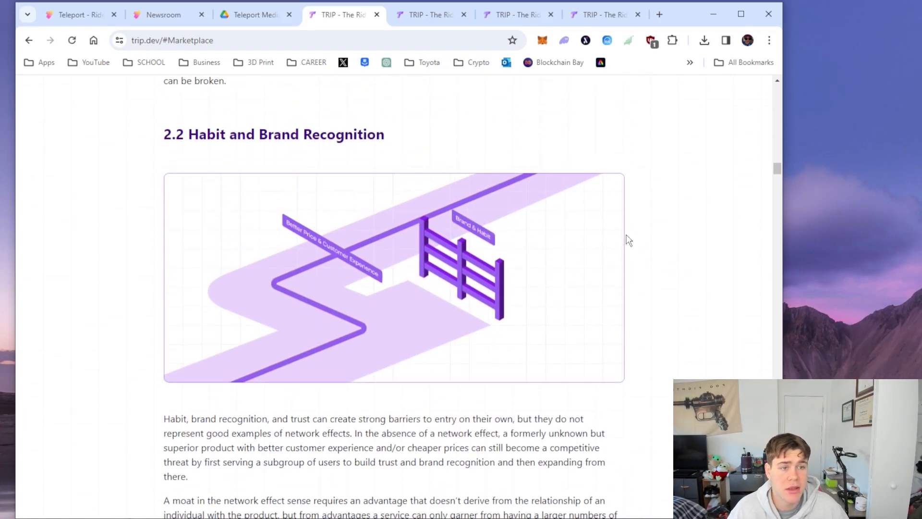
{"action": "mouse_move", "coordinate": [344, 119]}
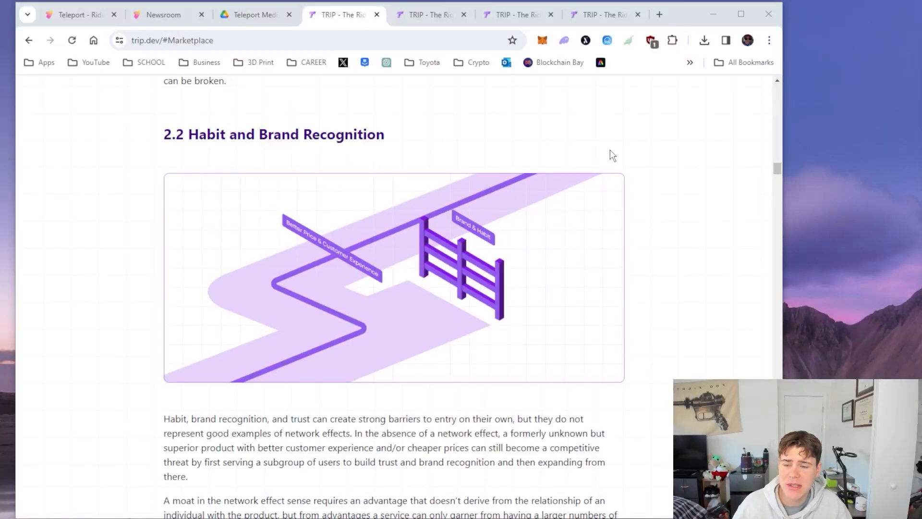
{"action": "mouse_move", "coordinate": [649, 196]}
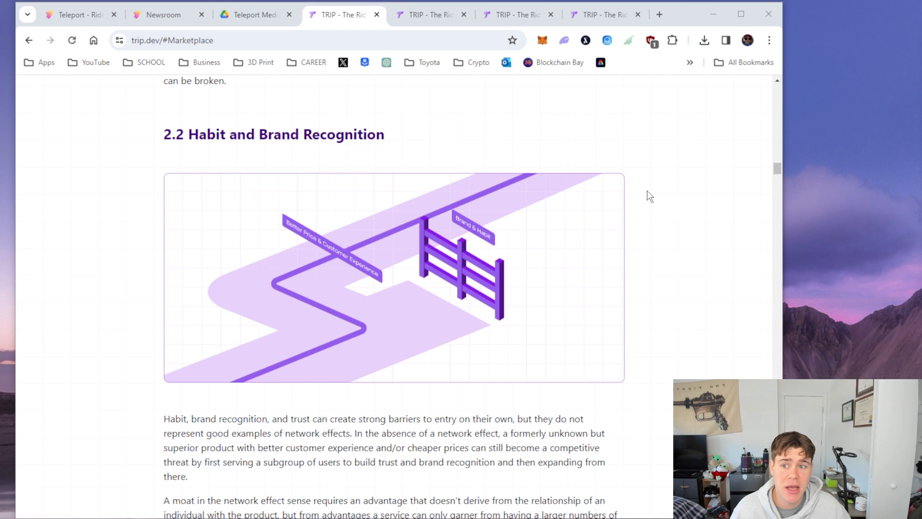
{"action": "scroll", "scroll_direction": "down", "scroll_amount": 3}
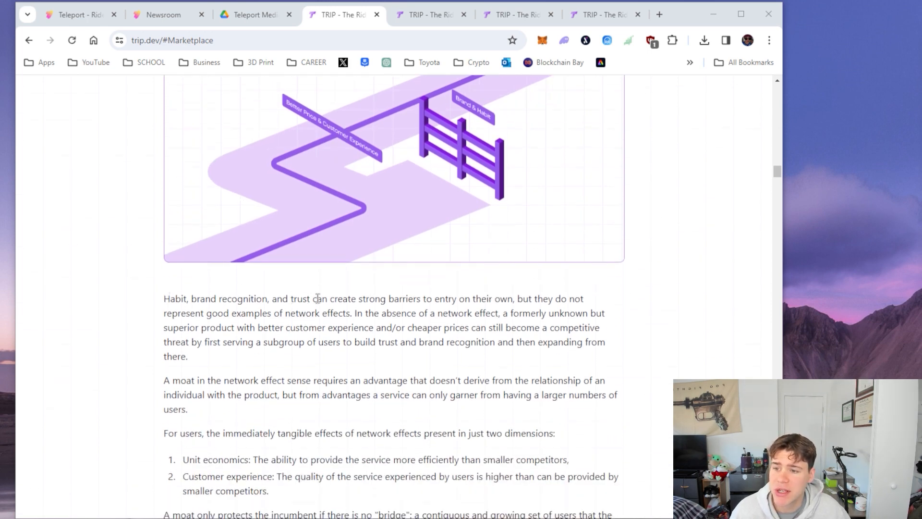
Highlight the phrase about better customer experience and cheaper prices, then clear it
{"action": "scroll", "scroll_direction": "down", "scroll_amount": 3}
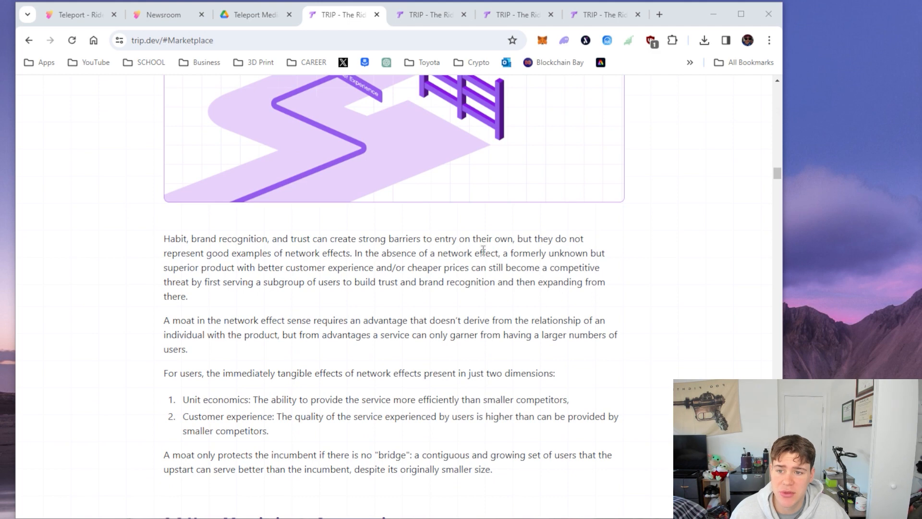
{"action": "mouse_move", "coordinate": [254, 254]}
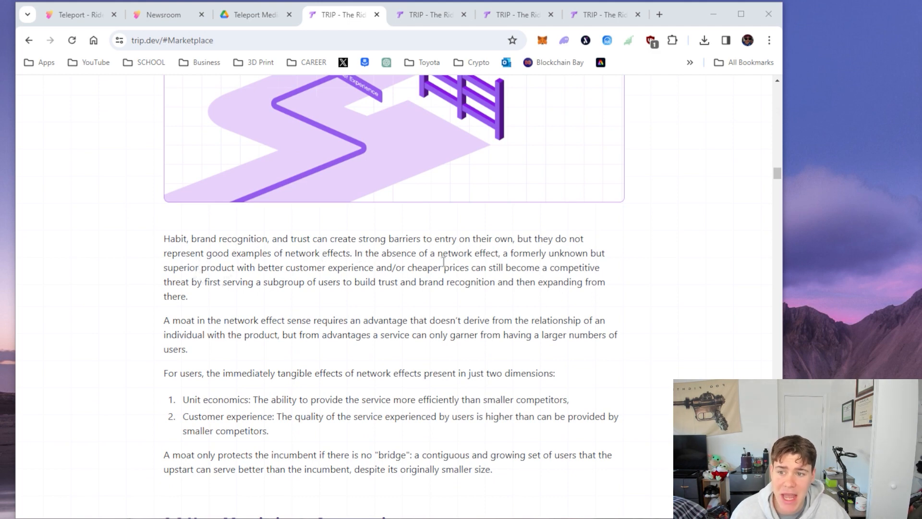
{"action": "mouse_move", "coordinate": [182, 273]}
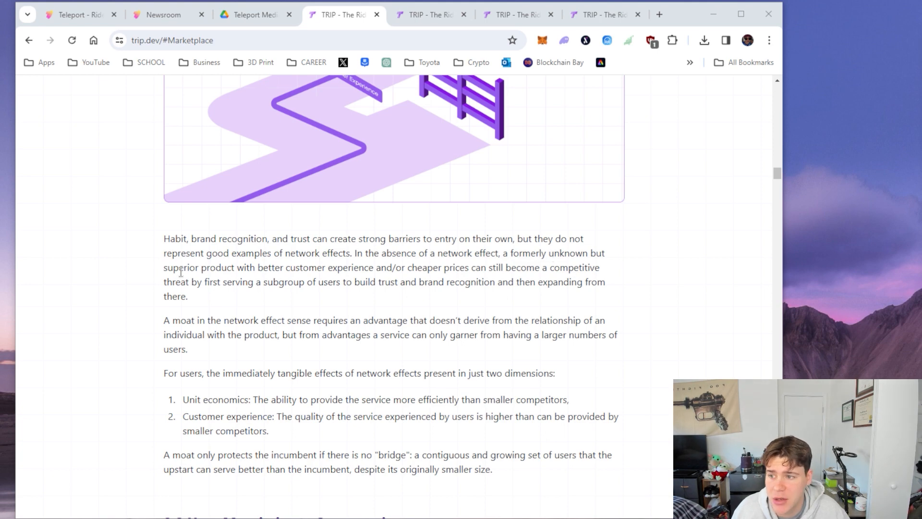
{"action": "left_click_drag", "start_coordinate": [251, 267], "coordinate": [364, 267]}
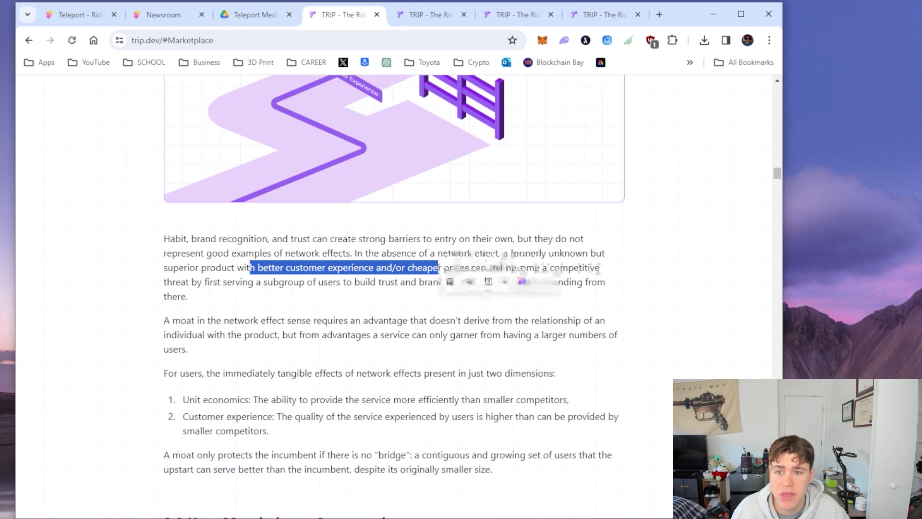
{"action": "left_click", "coordinate": [159, 286]}
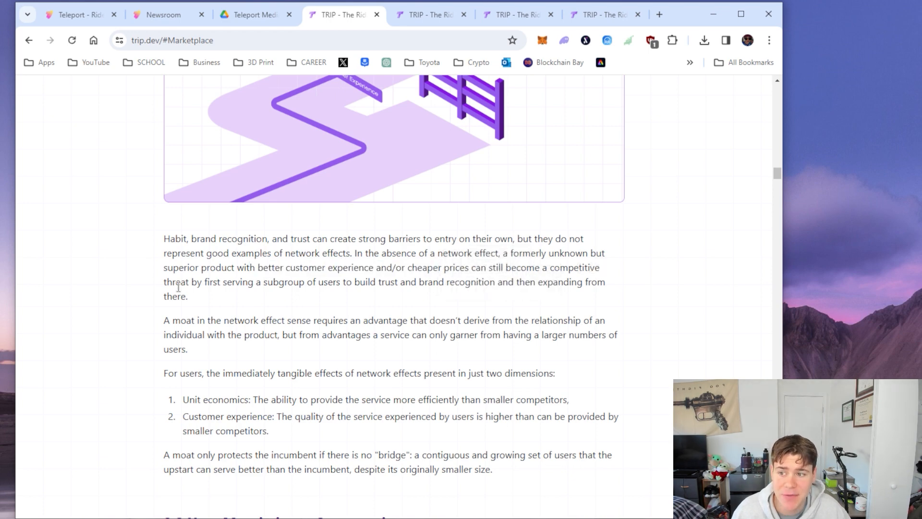
{"action": "mouse_move", "coordinate": [327, 304]}
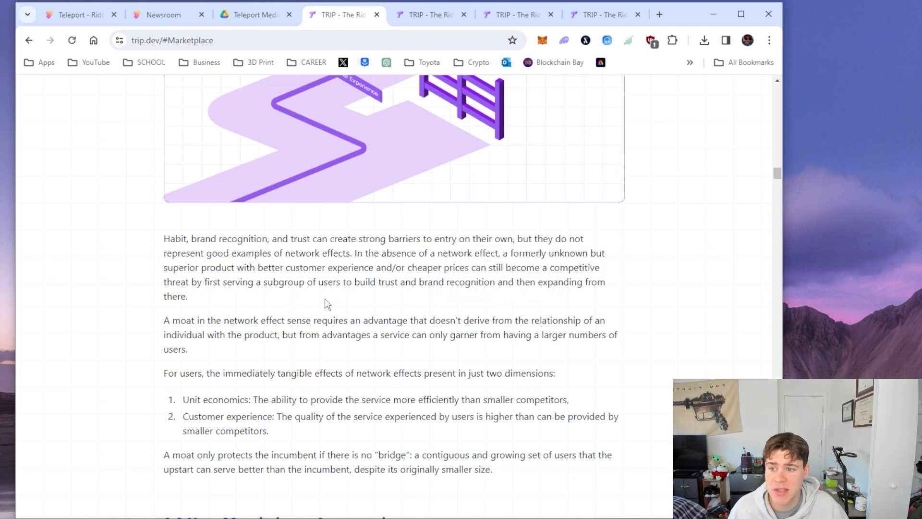
{"action": "mouse_move", "coordinate": [351, 347]}
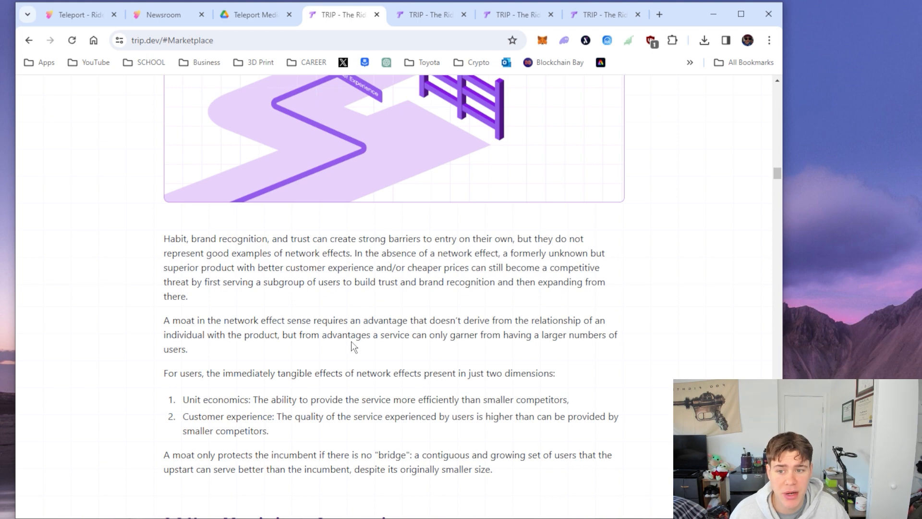
{"action": "mouse_move", "coordinate": [351, 298]}
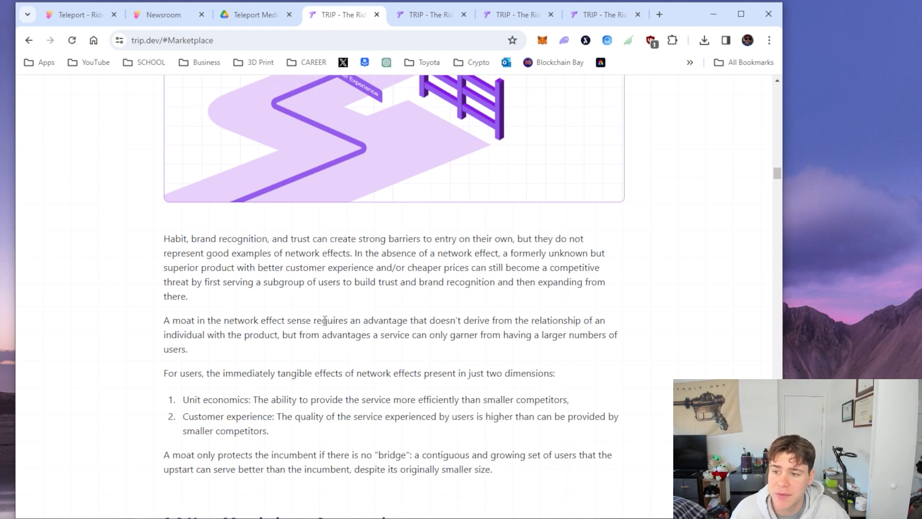
{"action": "mouse_move", "coordinate": [559, 333]}
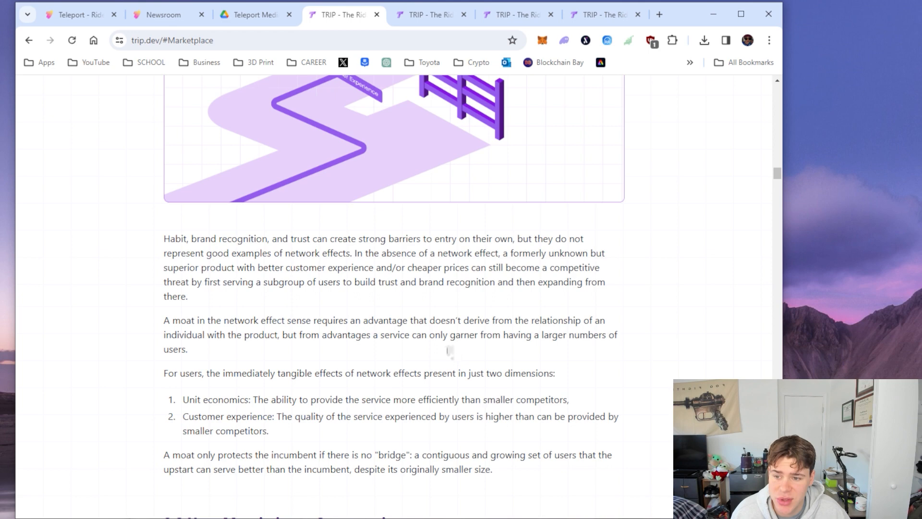
{"action": "mouse_move", "coordinate": [543, 349]}
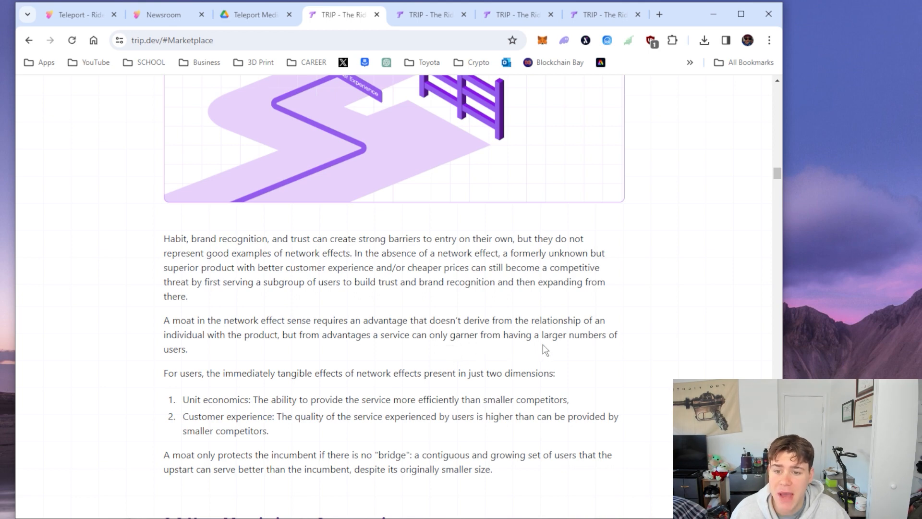
Read past the moat and two-dimension network effects passage to 2.3 Your Margin is my Opportunity
{"action": "scroll", "scroll_direction": "down", "scroll_amount": 3}
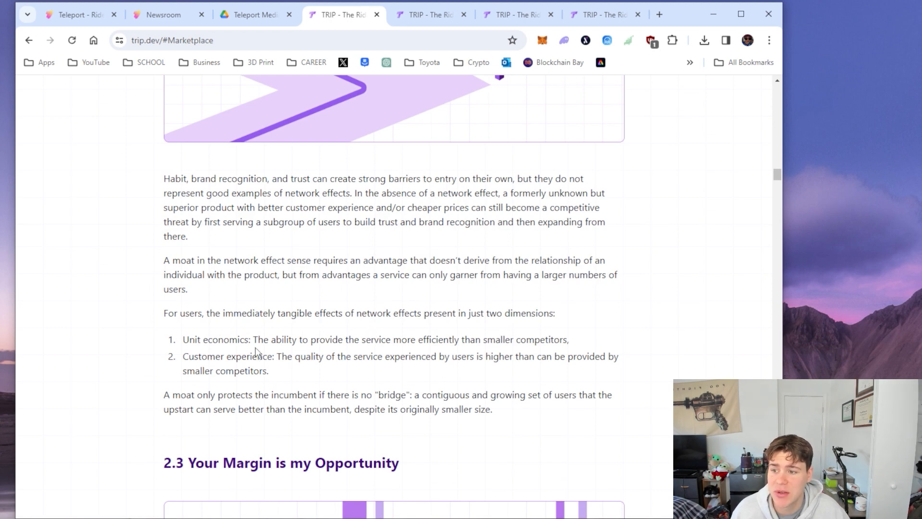
{"action": "mouse_move", "coordinate": [426, 343]}
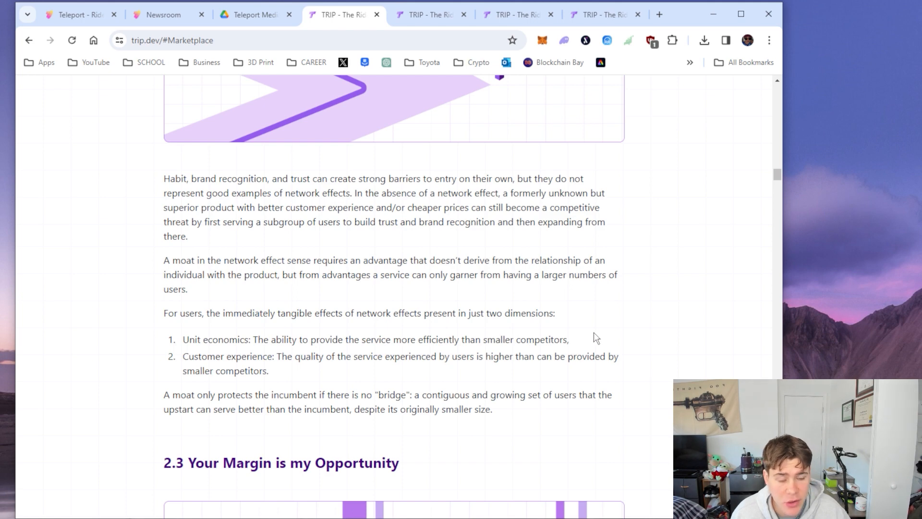
{"action": "scroll", "scroll_direction": "down", "scroll_amount": 3}
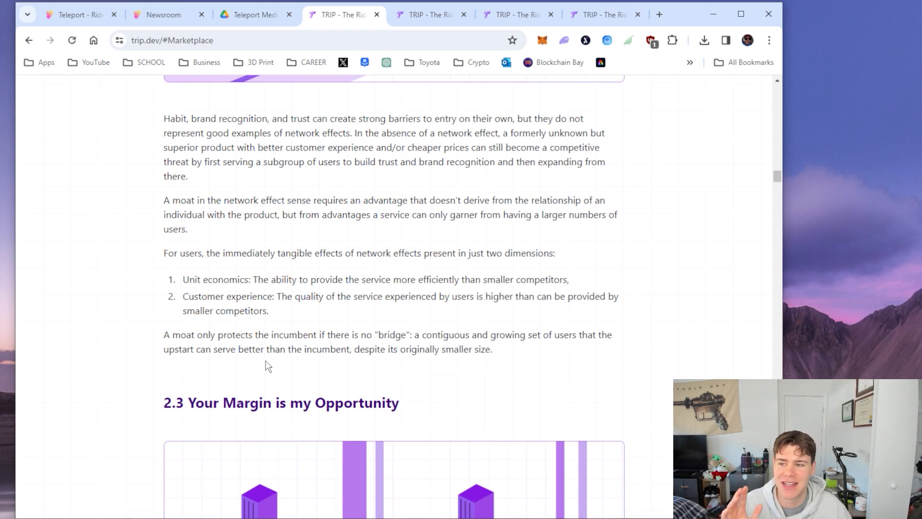
{"action": "mouse_move", "coordinate": [224, 295]}
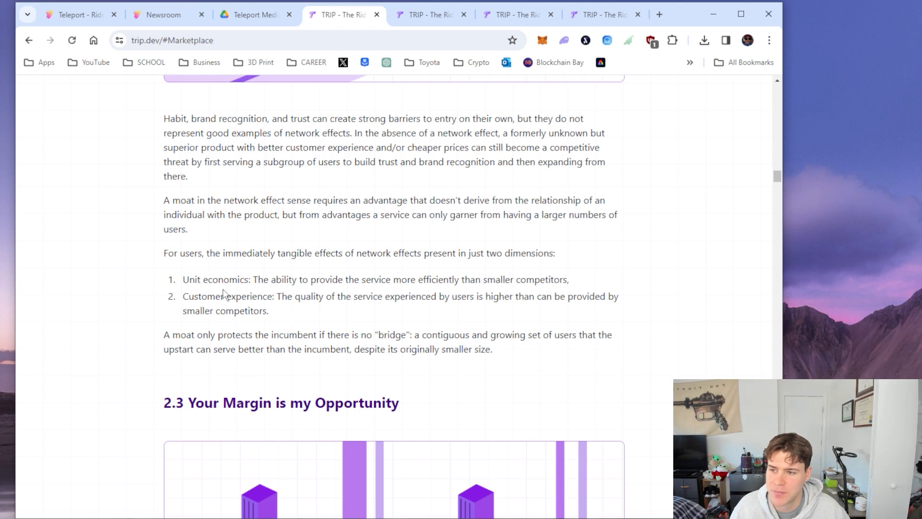
{"action": "left_click_drag", "start_coordinate": [183, 296], "coordinate": [300, 296]}
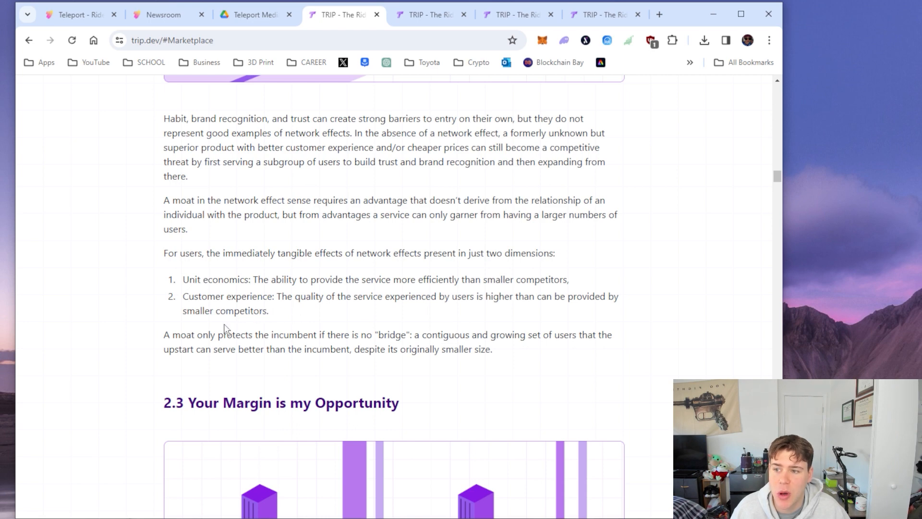
{"action": "scroll", "scroll_direction": "down", "scroll_amount": 3}
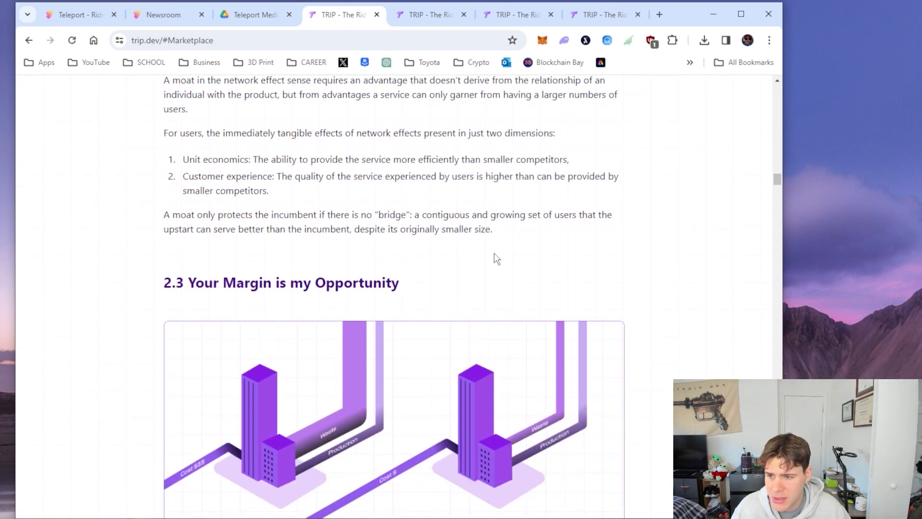
Skim through 2.3, 2.4 Building the Bridge, 3.0 Rules and Decisions and TRIP Rewards to 3.3 Sybil Protection Fee
{"action": "scroll", "scroll_direction": "up", "scroll_amount": 3}
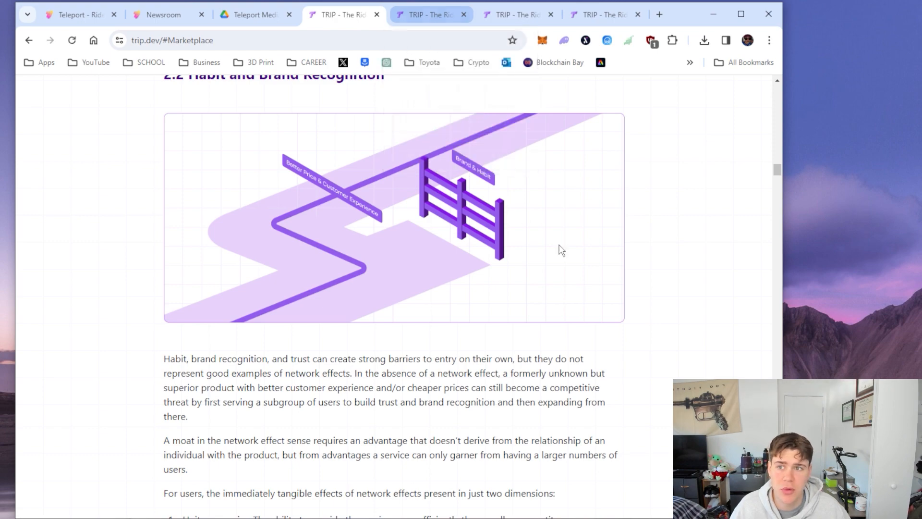
{"action": "scroll", "scroll_direction": "down", "scroll_amount": 3}
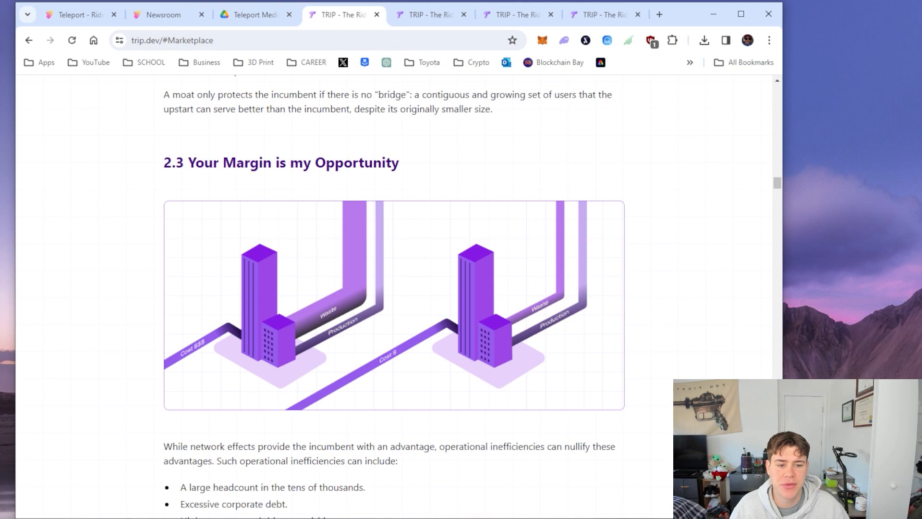
{"action": "scroll", "scroll_direction": "down", "scroll_amount": 3}
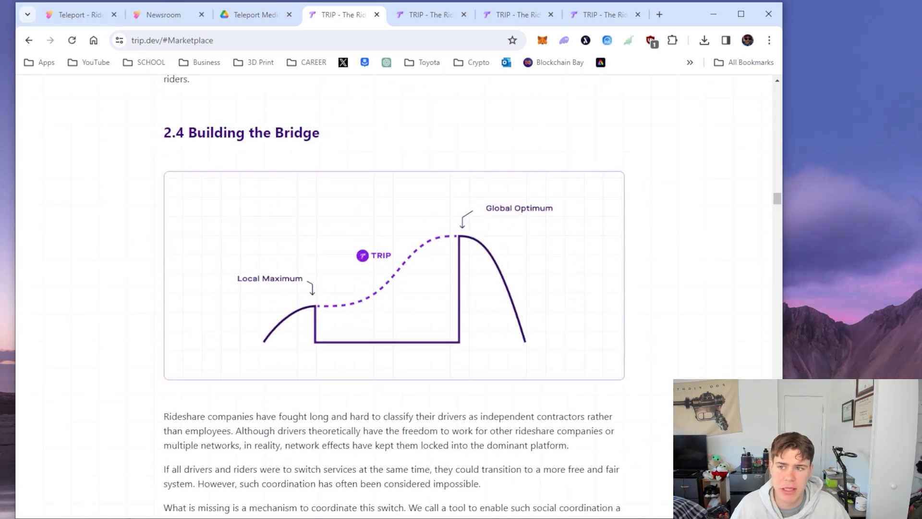
{"action": "scroll", "scroll_direction": "down", "scroll_amount": 3}
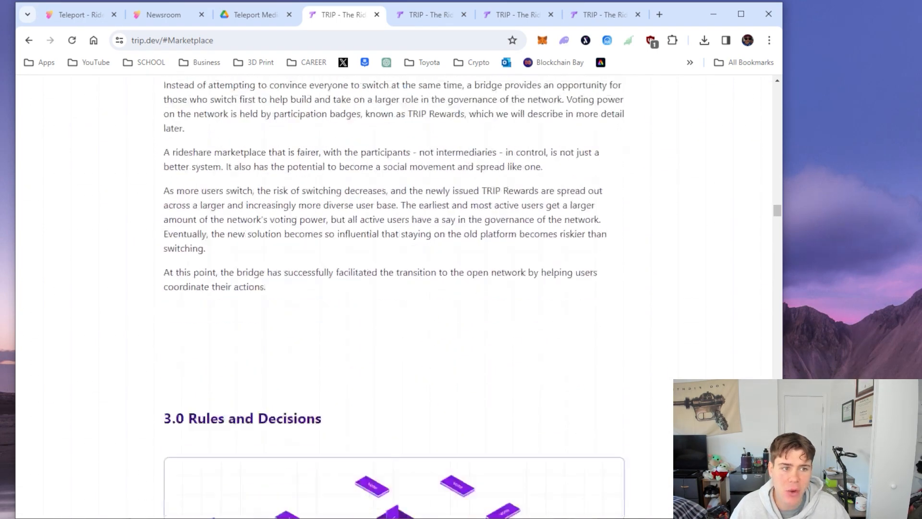
{"action": "scroll", "scroll_direction": "down", "scroll_amount": 3}
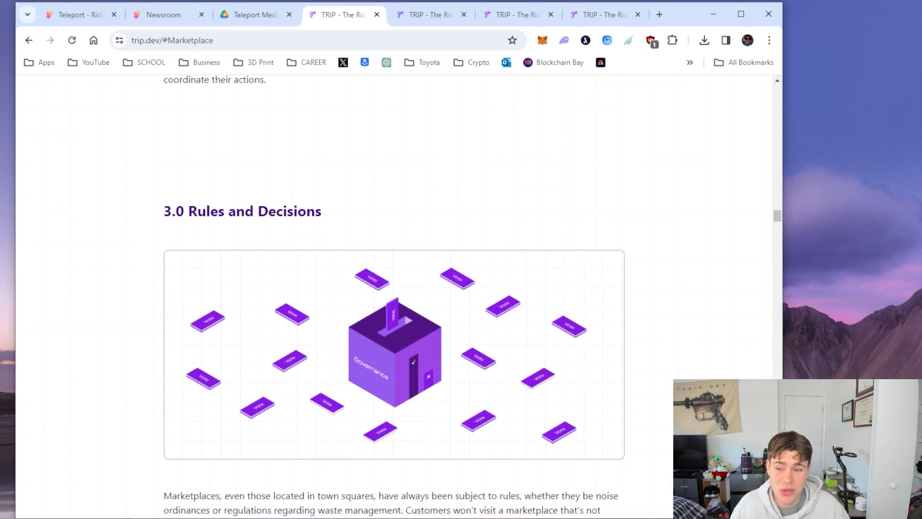
{"action": "scroll", "scroll_direction": "down", "scroll_amount": 3}
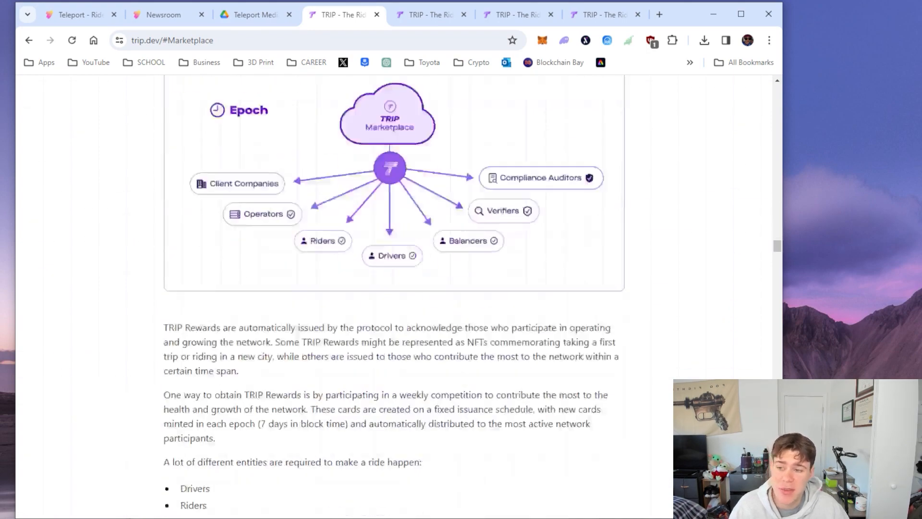
{"action": "scroll", "scroll_direction": "down", "scroll_amount": 3}
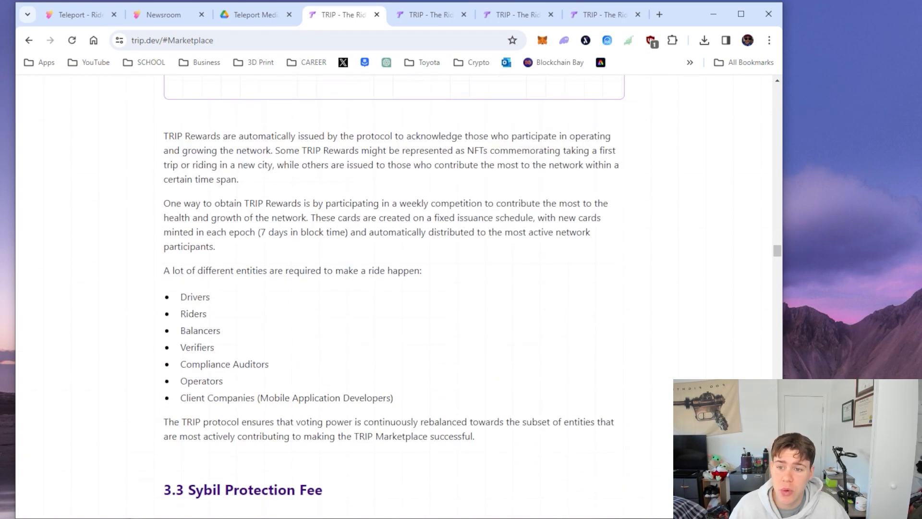
{"action": "scroll", "scroll_direction": "down", "scroll_amount": 3}
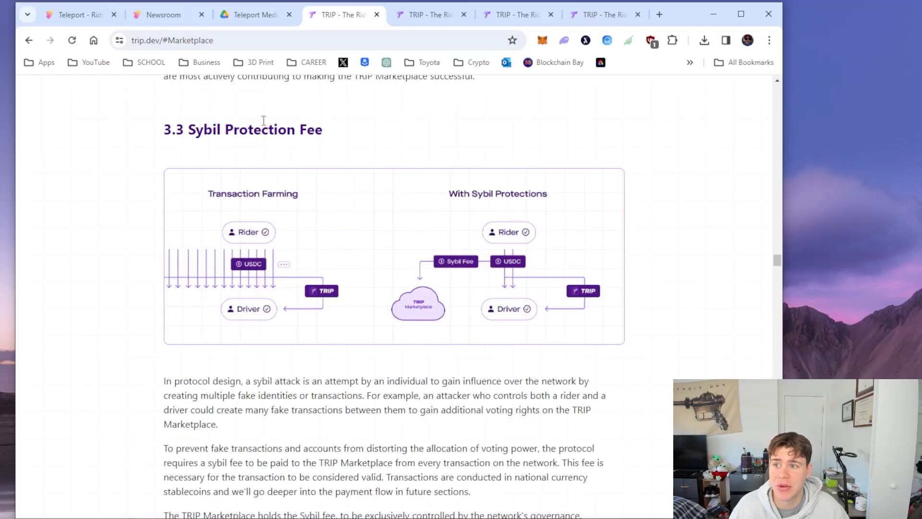
Read section 3.3, highlight and clear the sybil attack definition sentence, then reach 3.4 Network Growth
{"action": "scroll", "scroll_direction": "down", "scroll_amount": 3}
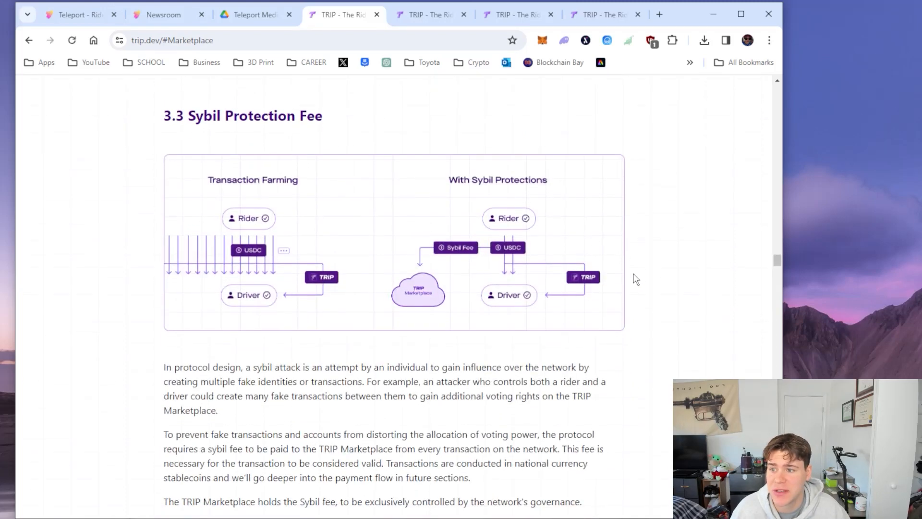
{"action": "scroll", "scroll_direction": "down", "scroll_amount": 3}
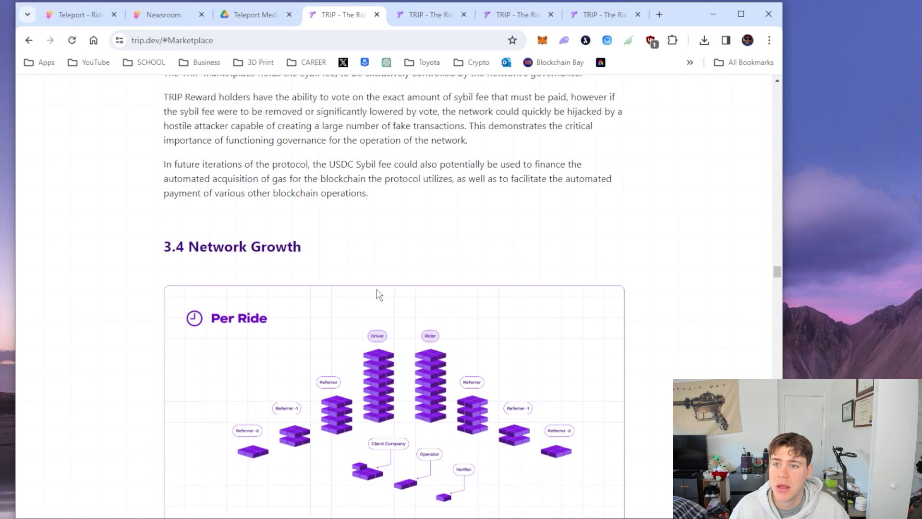
{"action": "scroll", "scroll_direction": "up", "scroll_amount": 3}
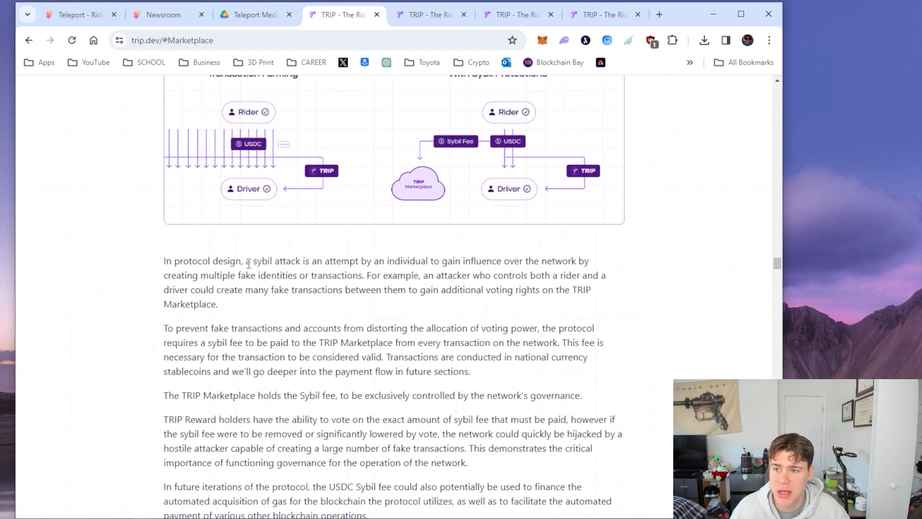
{"action": "left_click_drag", "start_coordinate": [250, 261], "coordinate": [451, 260]}
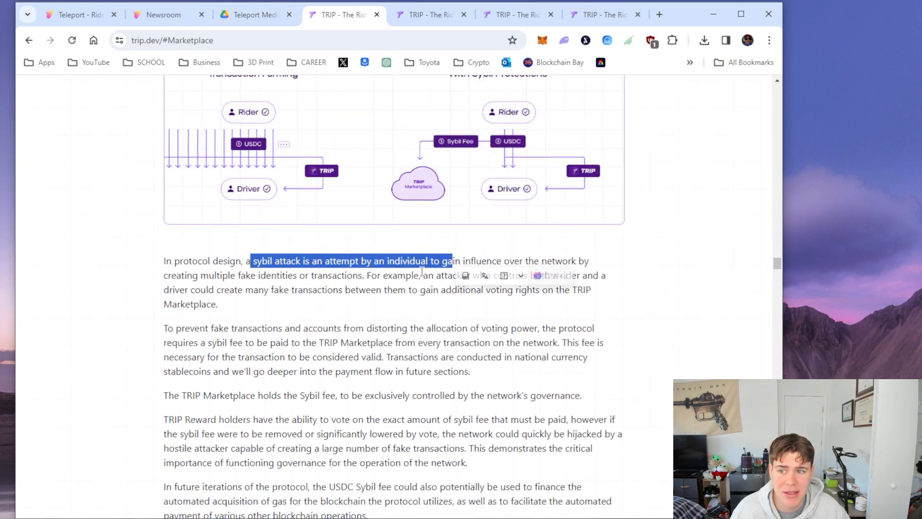
{"action": "left_click", "coordinate": [482, 308]}
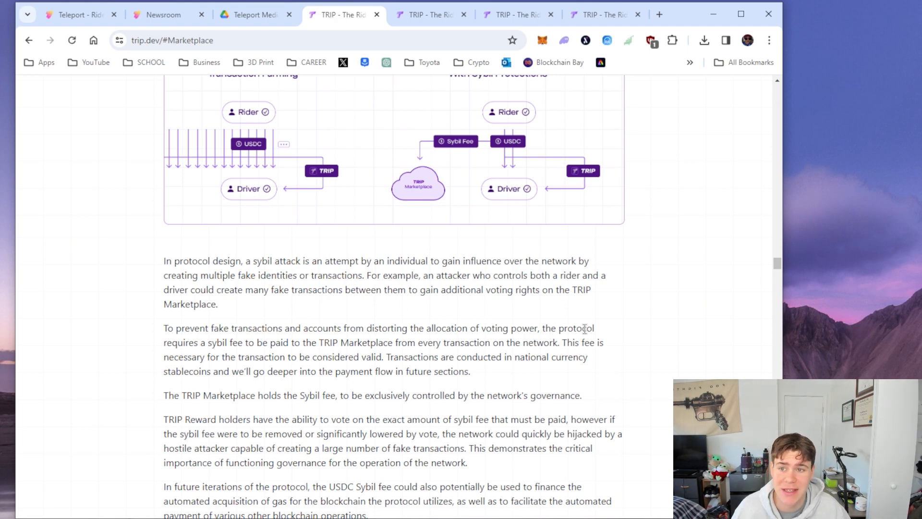
{"action": "scroll", "scroll_direction": "up", "scroll_amount": 3}
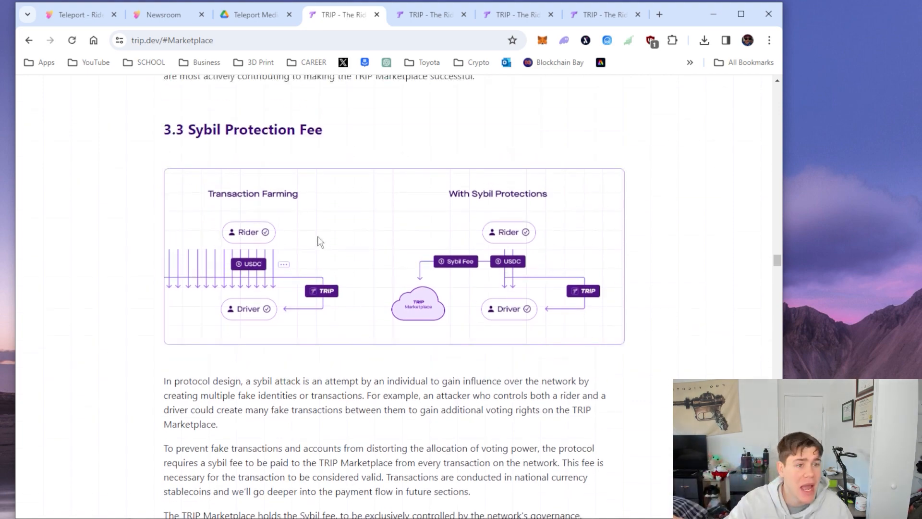
{"action": "scroll", "scroll_direction": "down", "scroll_amount": 3}
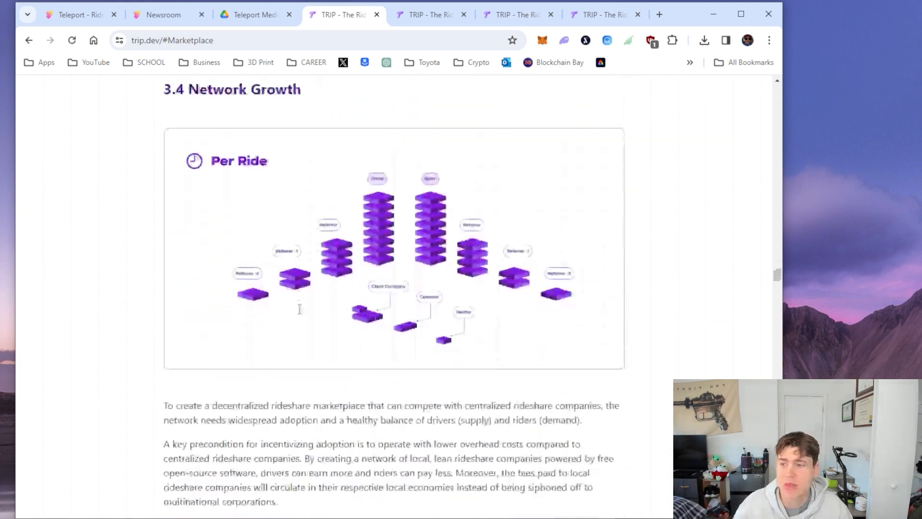
Scroll past Long-Term Governance and 3.6 Protocol Upgrades to the 4.0 Protocol Design heading
{"action": "scroll", "scroll_direction": "down", "scroll_amount": 3}
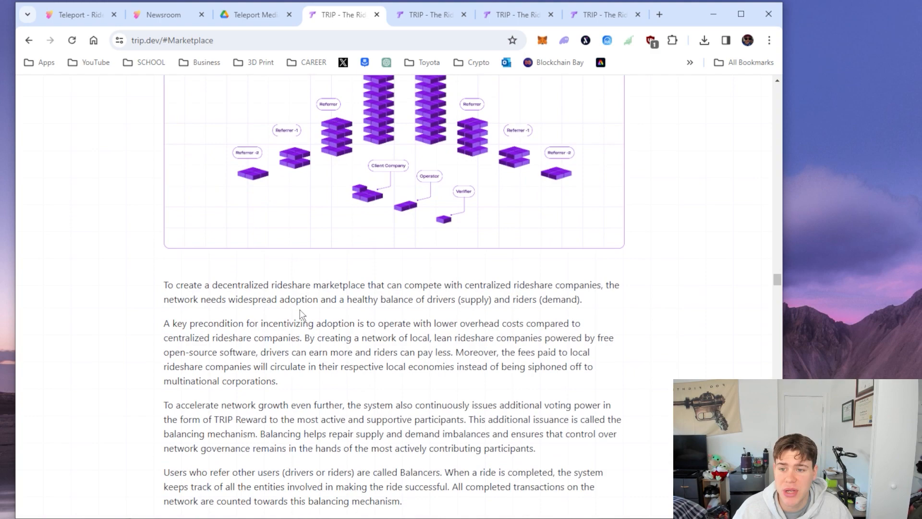
{"action": "scroll", "scroll_direction": "down", "scroll_amount": 3}
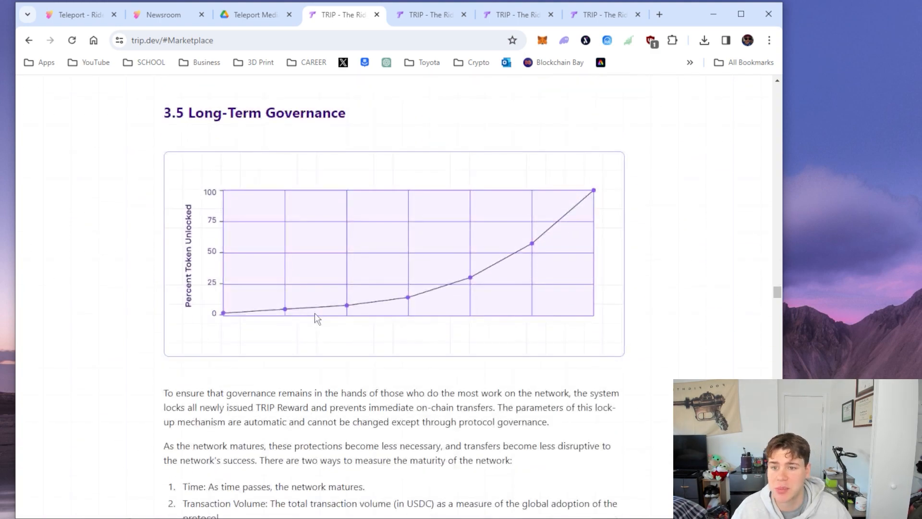
{"action": "scroll", "scroll_direction": "down", "scroll_amount": 3}
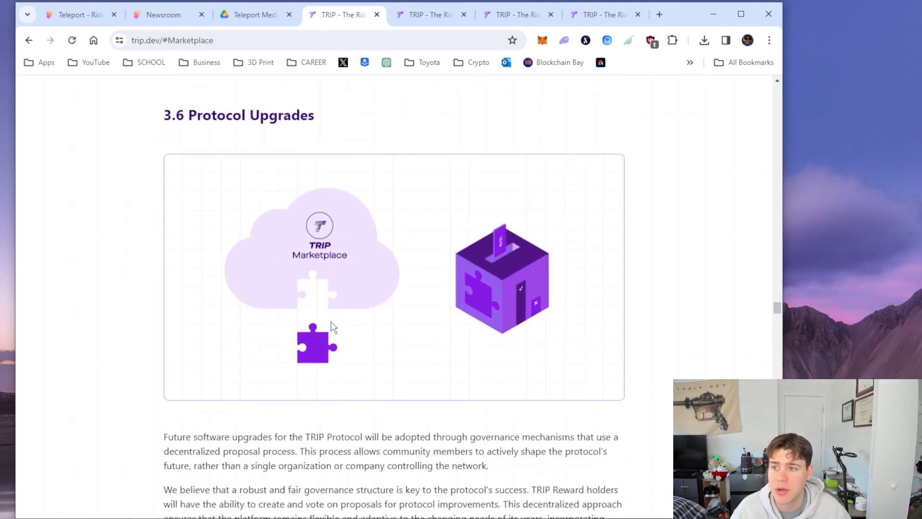
{"action": "scroll", "scroll_direction": "down", "scroll_amount": 3}
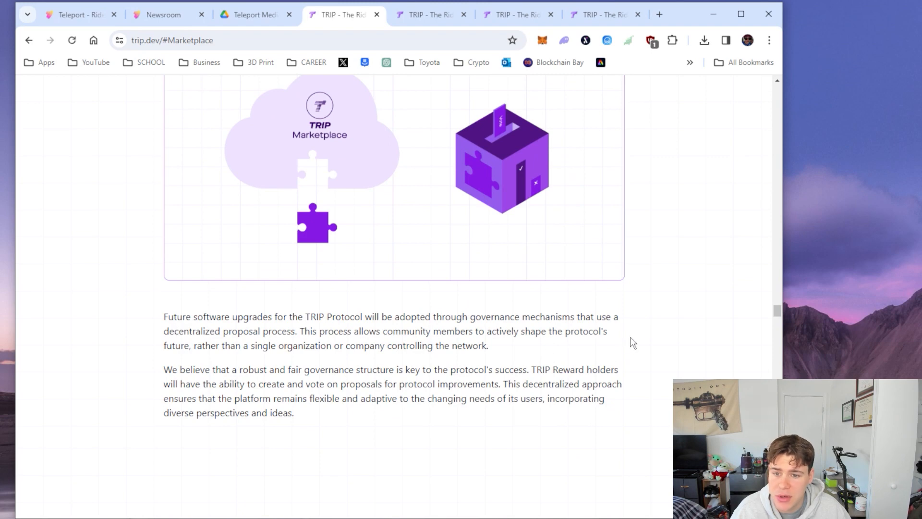
{"action": "scroll", "scroll_direction": "down", "scroll_amount": 3}
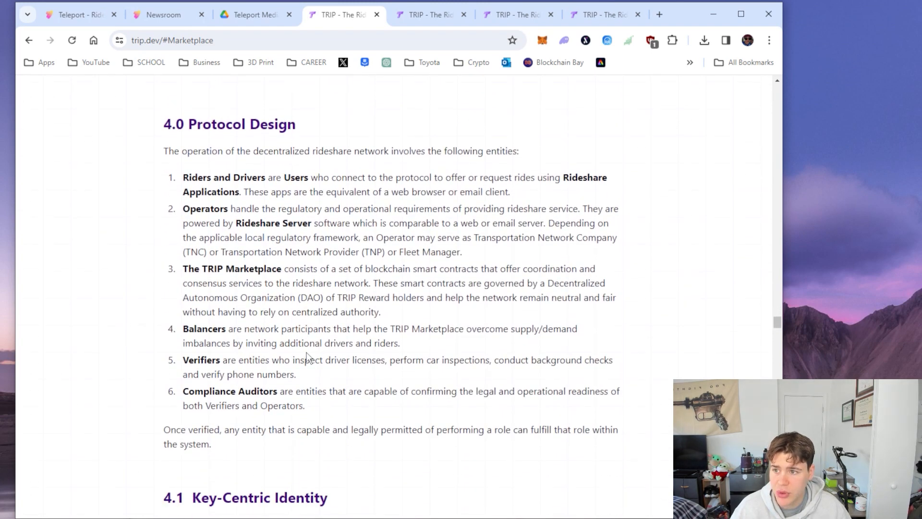
{"action": "mouse_move", "coordinate": [325, 177]}
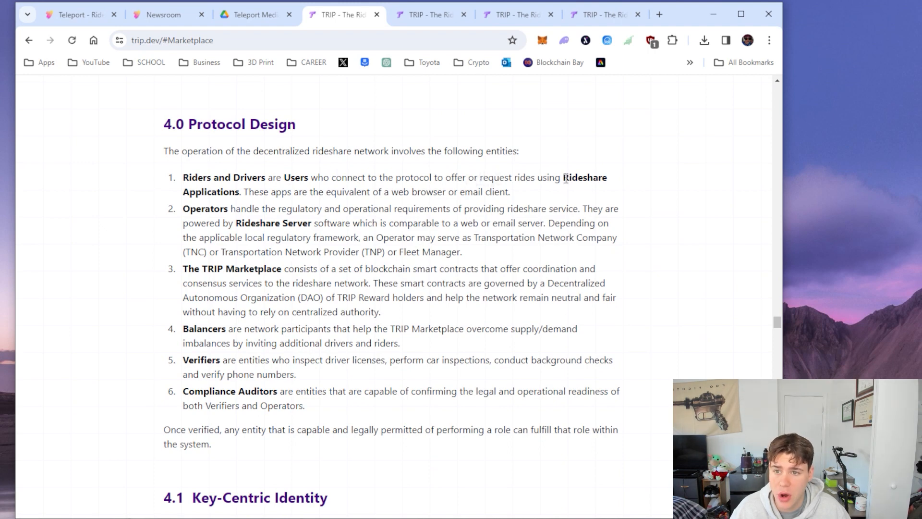
Read through 4.1 Key-Centric Identity and 4.2 Attestations to 4.3 The TRIP Marketplace and its cloud illustration
{"action": "scroll", "scroll_direction": "down", "scroll_amount": 3}
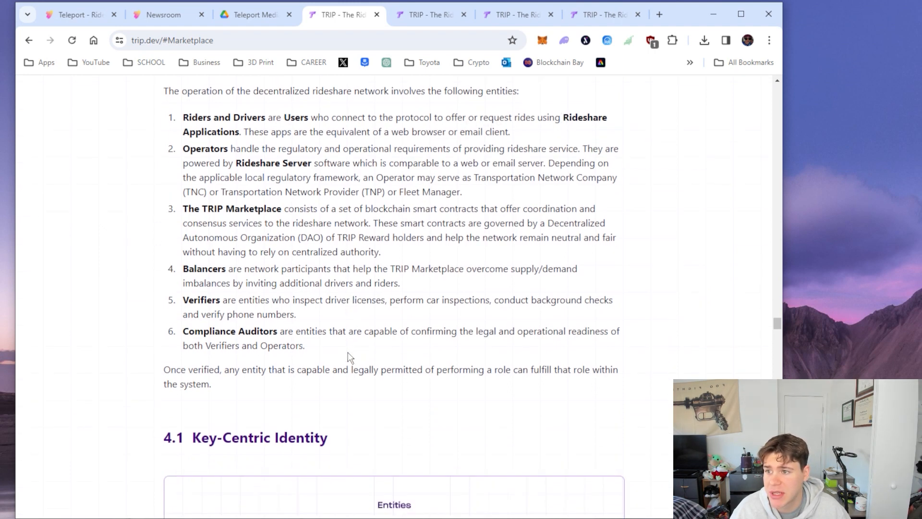
{"action": "mouse_move", "coordinate": [357, 146]}
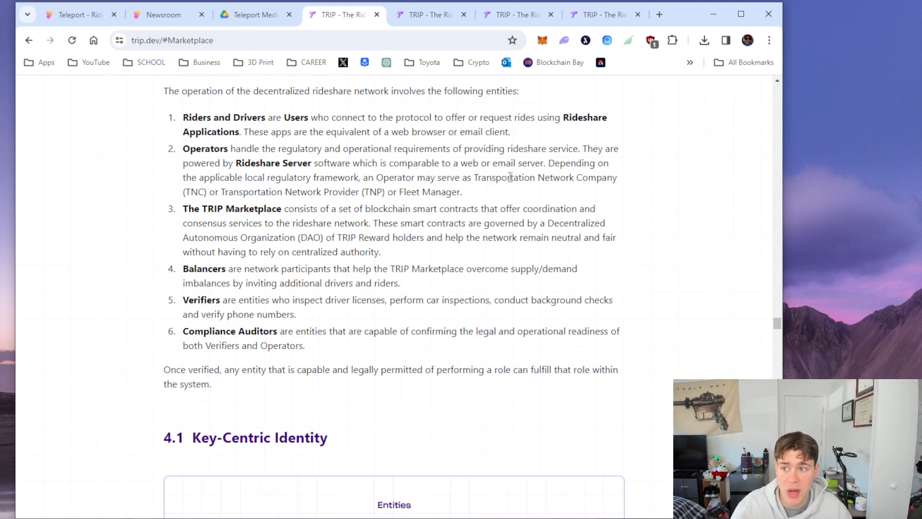
{"action": "mouse_move", "coordinate": [334, 173]}
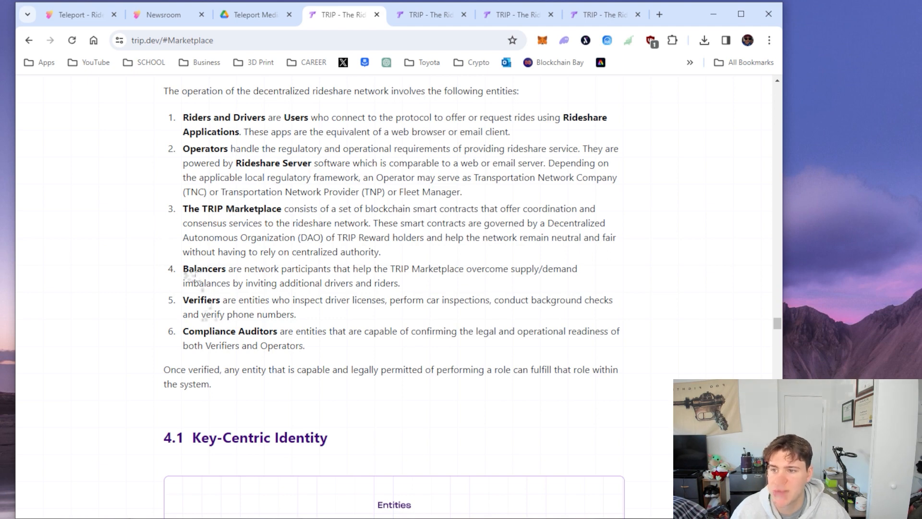
{"action": "scroll", "scroll_direction": "down", "scroll_amount": 3}
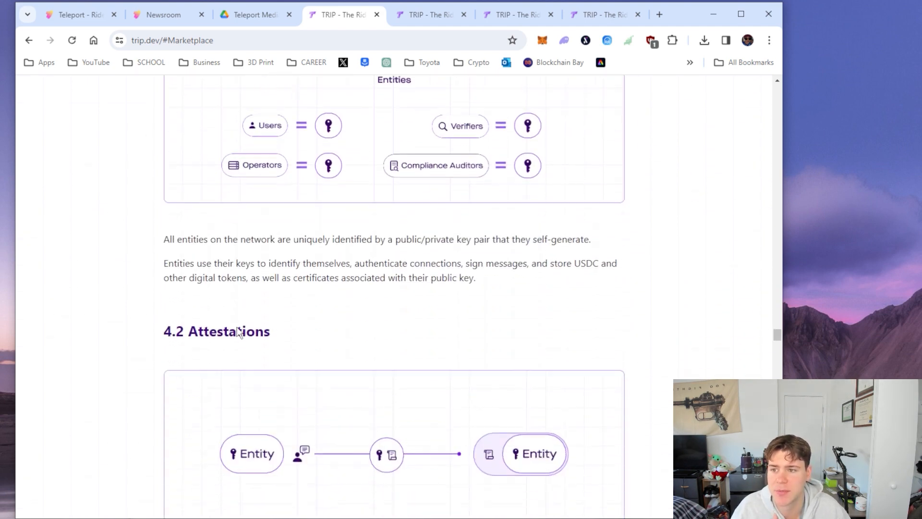
{"action": "scroll", "scroll_direction": "down", "scroll_amount": 3}
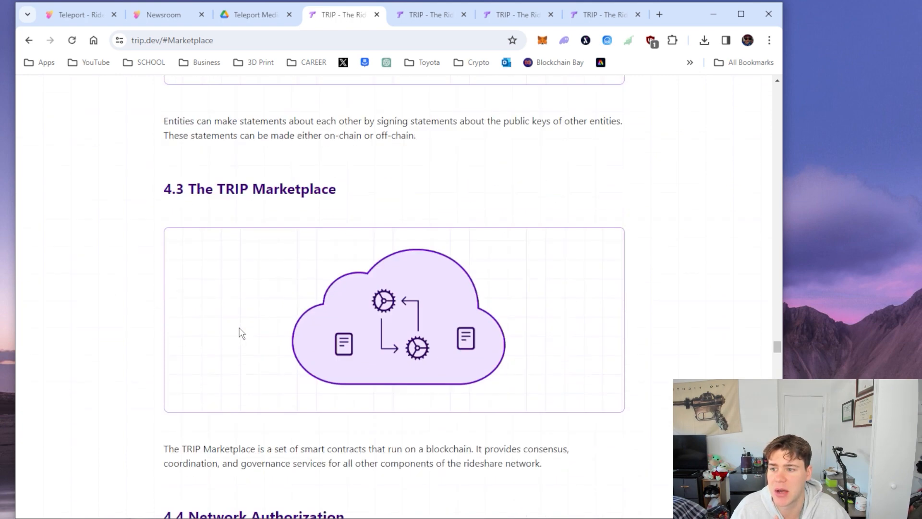
Switch to the other white paper copy and scroll through the On-Chain Authorization section
{"action": "left_click", "coordinate": [428, 15]}
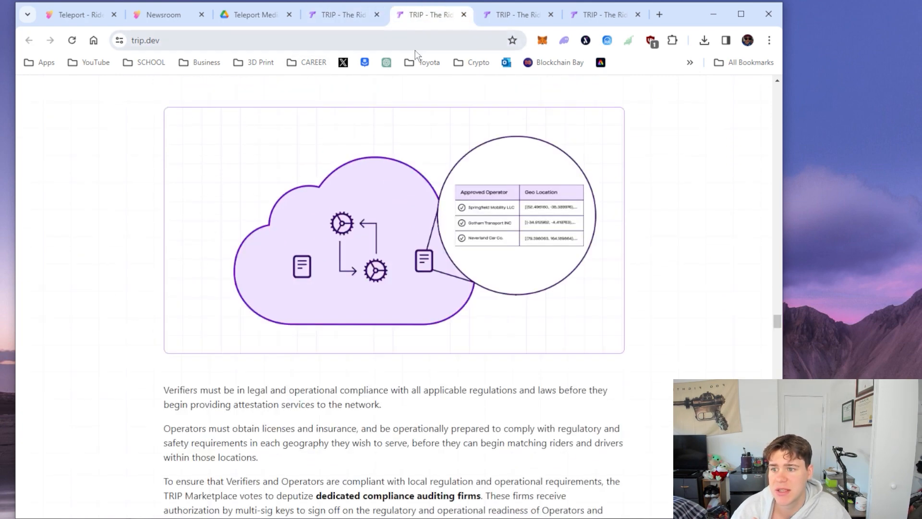
{"action": "scroll", "scroll_direction": "up", "scroll_amount": 3}
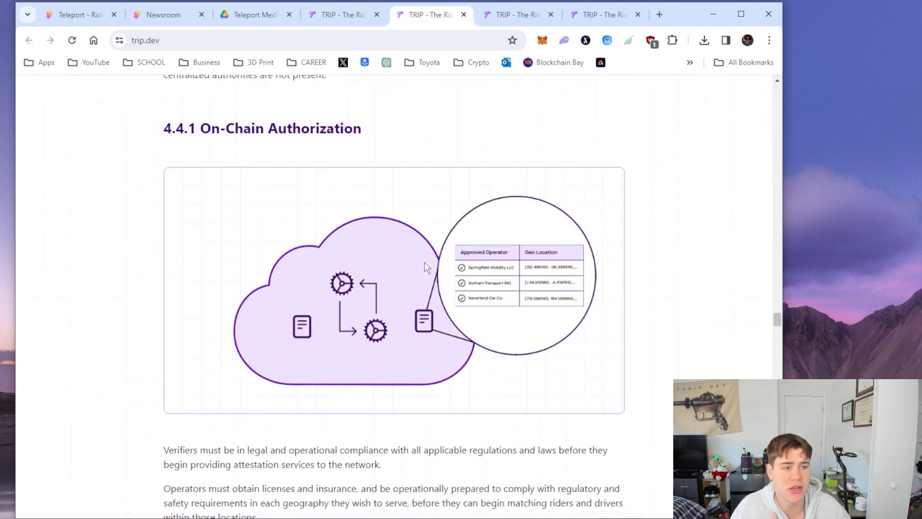
{"action": "mouse_move", "coordinate": [709, 253]}
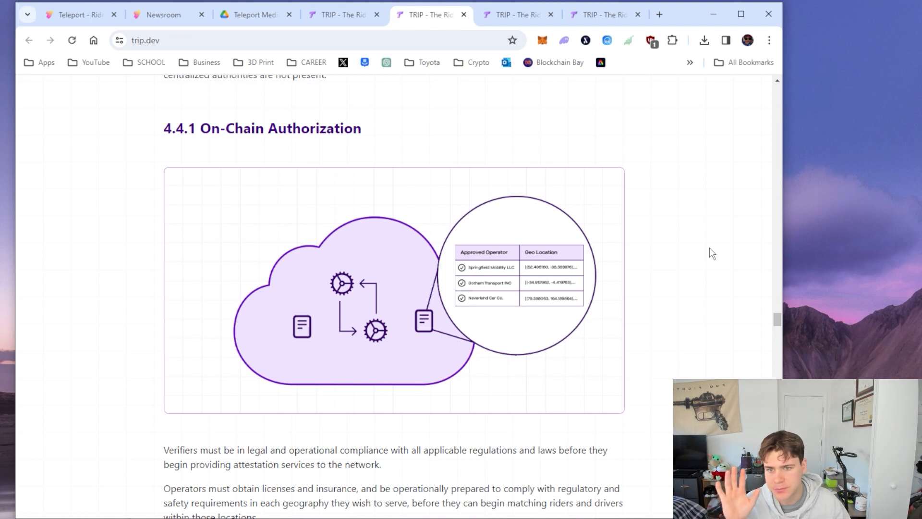
{"action": "scroll", "scroll_direction": "down", "scroll_amount": 3}
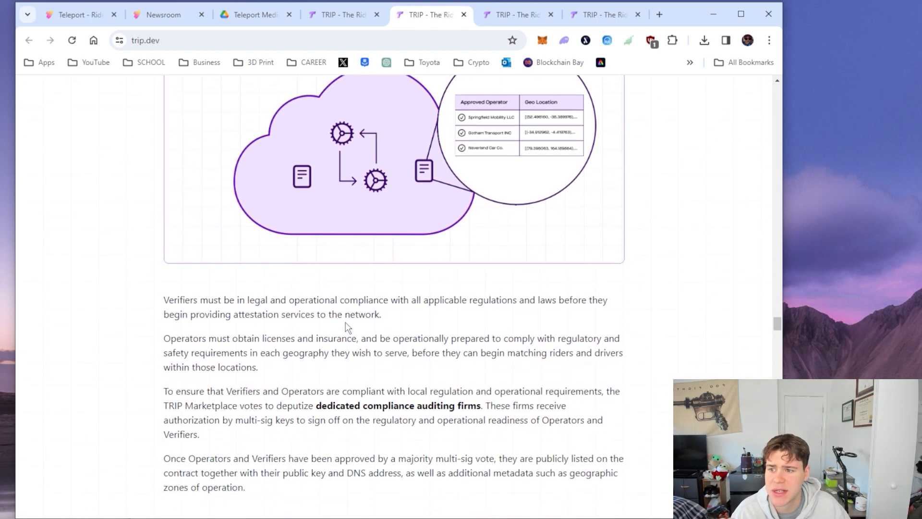
{"action": "scroll", "scroll_direction": "down", "scroll_amount": 3}
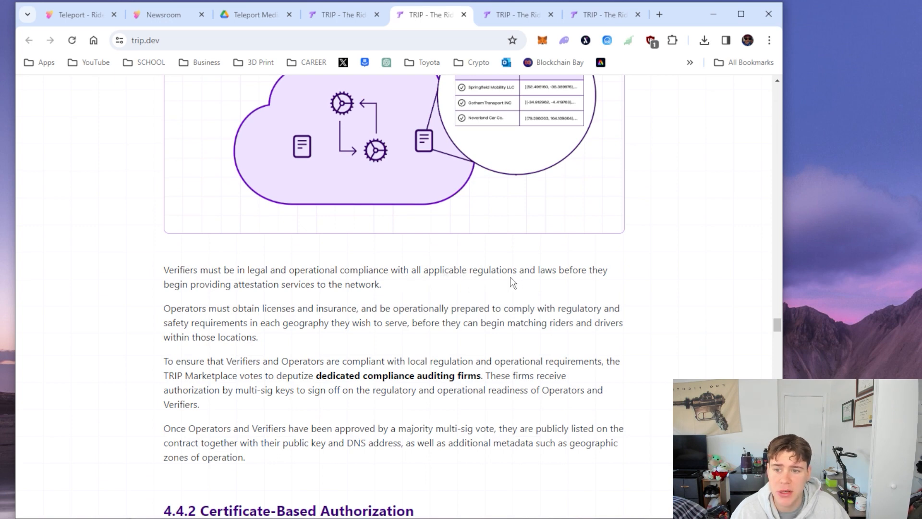
{"action": "mouse_move", "coordinate": [206, 290]}
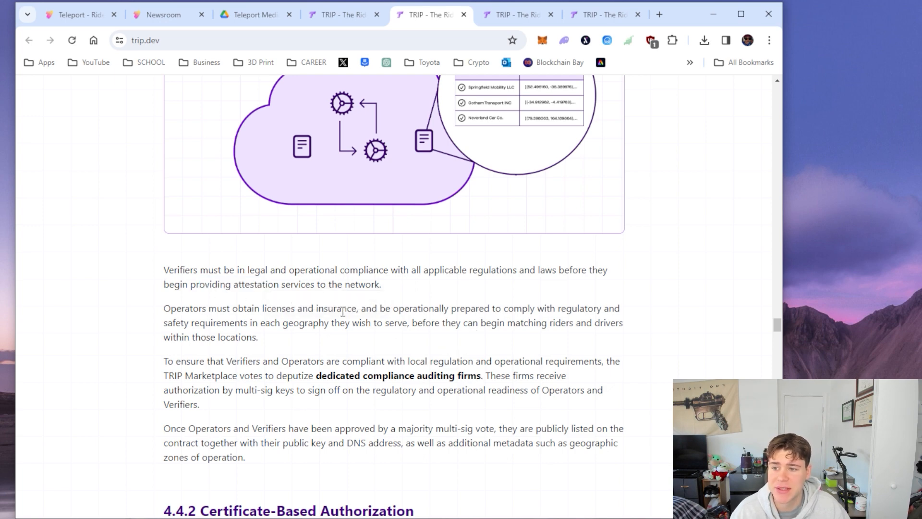
{"action": "mouse_move", "coordinate": [462, 325]}
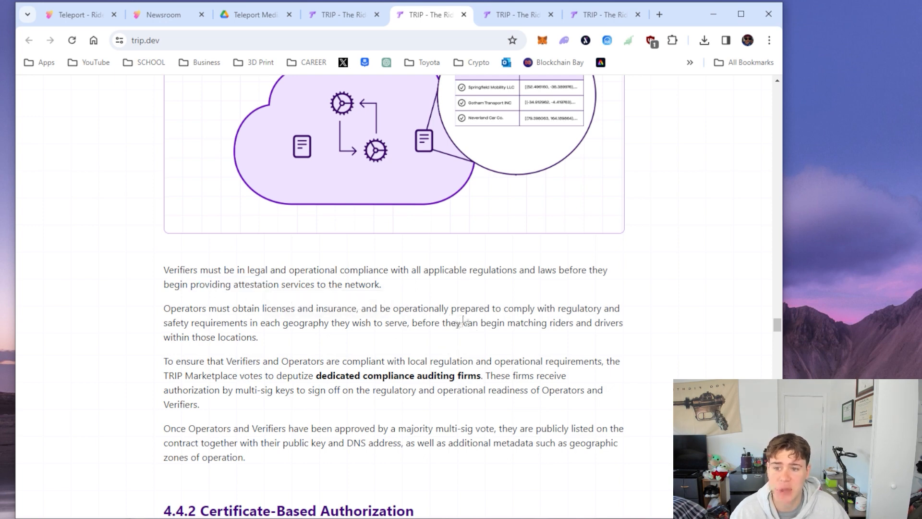
{"action": "mouse_move", "coordinate": [384, 352]}
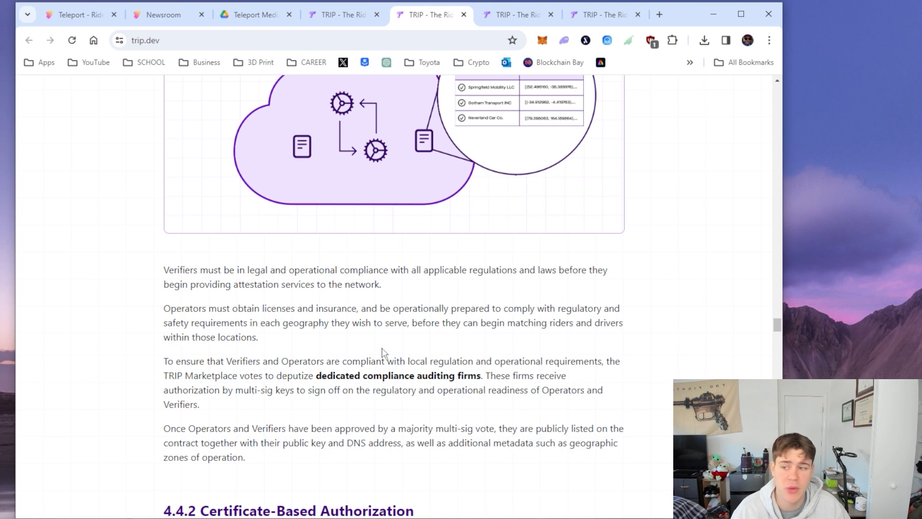
{"action": "mouse_move", "coordinate": [360, 342]}
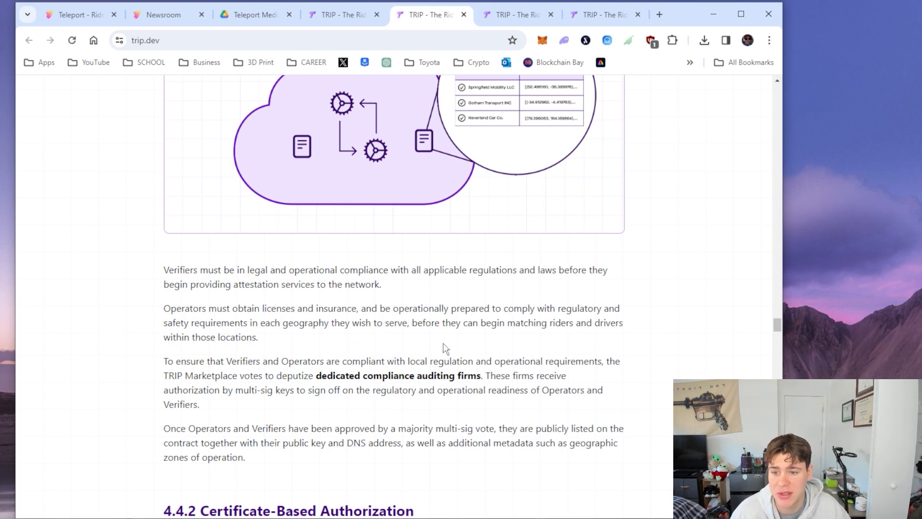
{"action": "scroll", "scroll_direction": "down", "scroll_amount": 3}
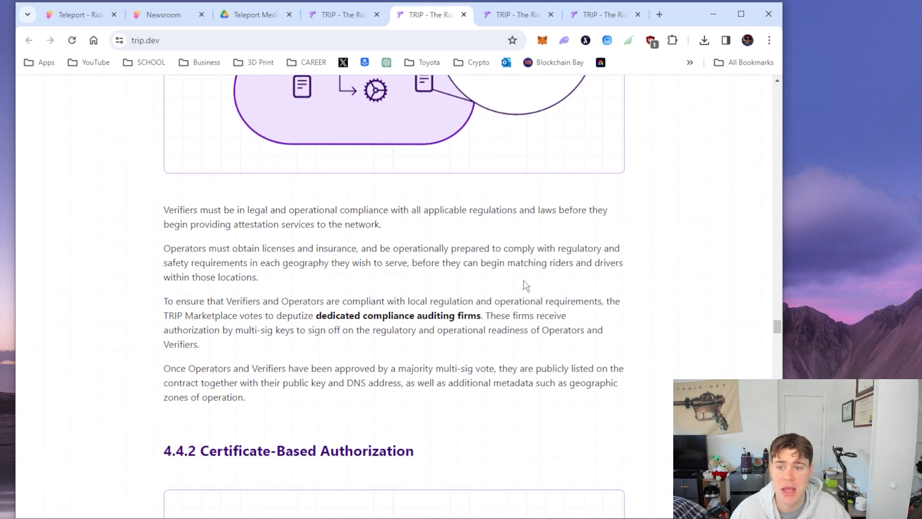
{"action": "mouse_move", "coordinate": [510, 287]}
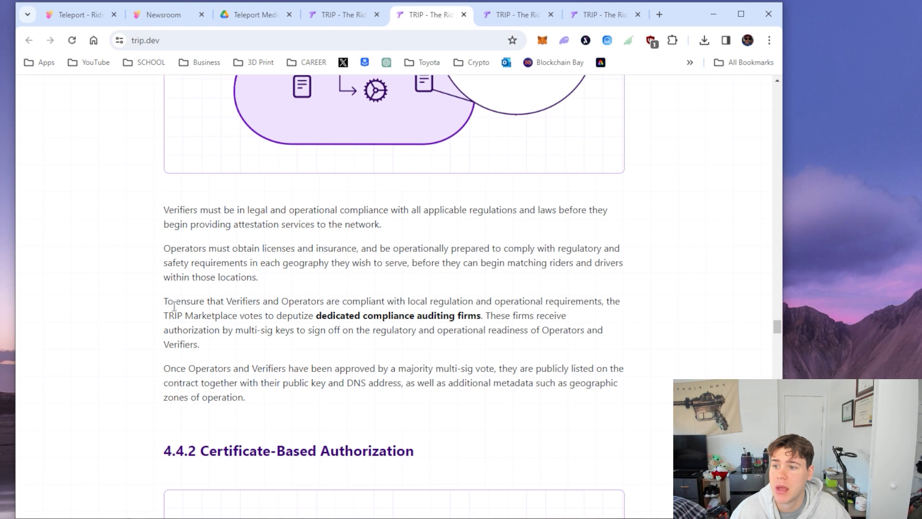
Highlight the compliance clause about Verifiers and Operators being compliant
{"action": "left_click_drag", "start_coordinate": [175, 301], "coordinate": [372, 300]}
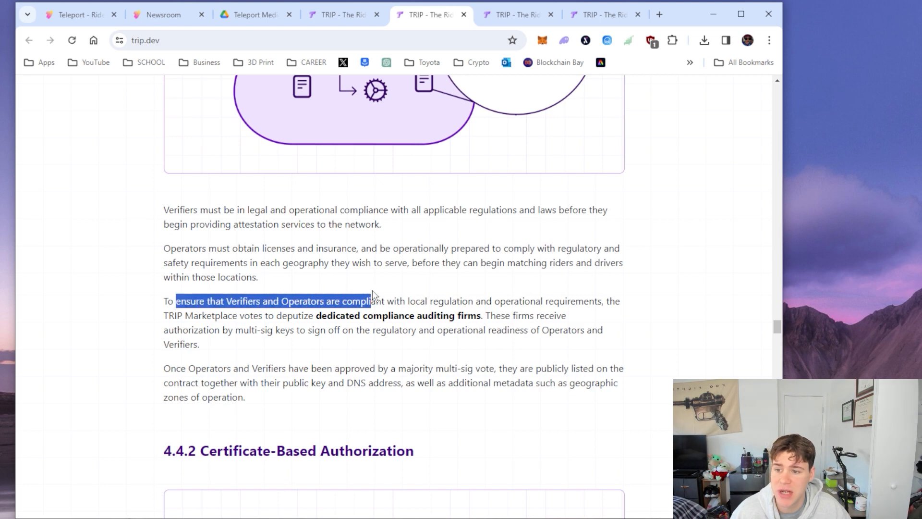
{"action": "left_click_drag", "start_coordinate": [371, 300], "coordinate": [571, 301]}
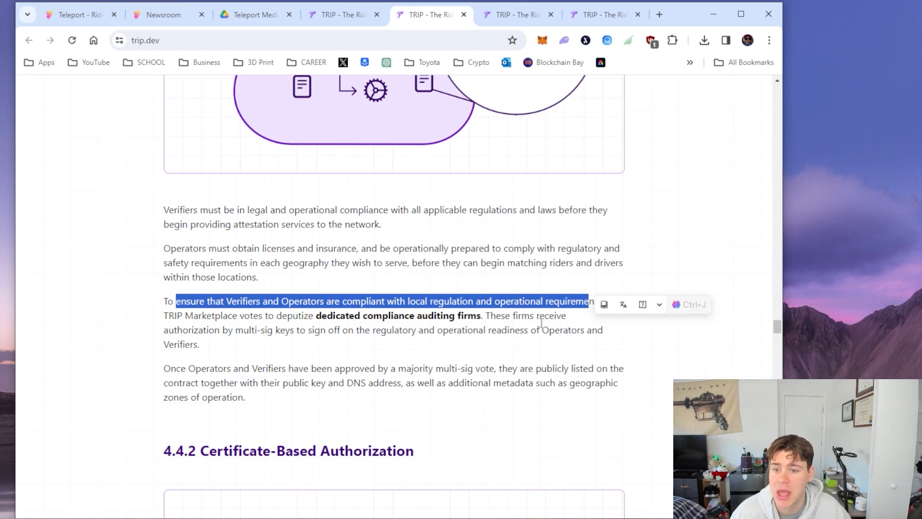
{"action": "mouse_move", "coordinate": [289, 341]}
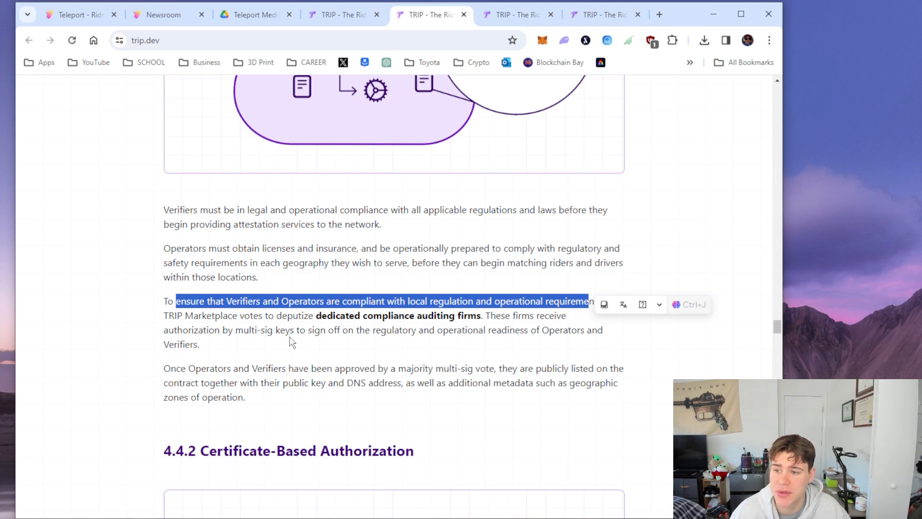
{"action": "mouse_move", "coordinate": [302, 345]}
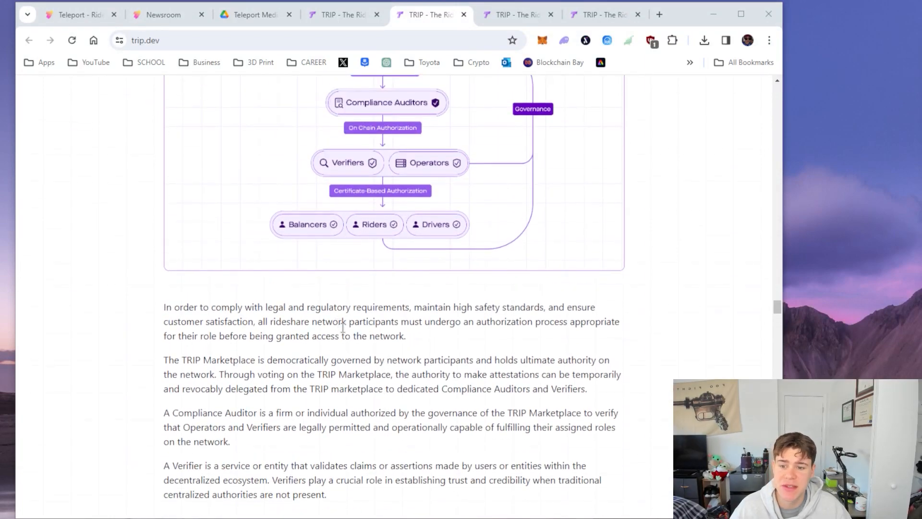
Highlight the legal and regulatory requirements clause, then continue to 4.4.1 On-Chain Authorization
{"action": "scroll", "scroll_direction": "down", "scroll_amount": 3}
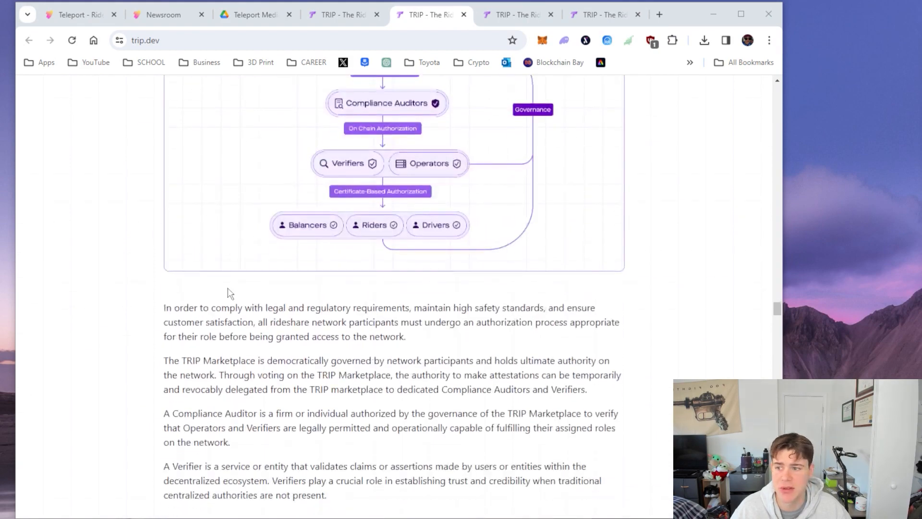
{"action": "left_click_drag", "start_coordinate": [198, 307], "coordinate": [553, 308]}
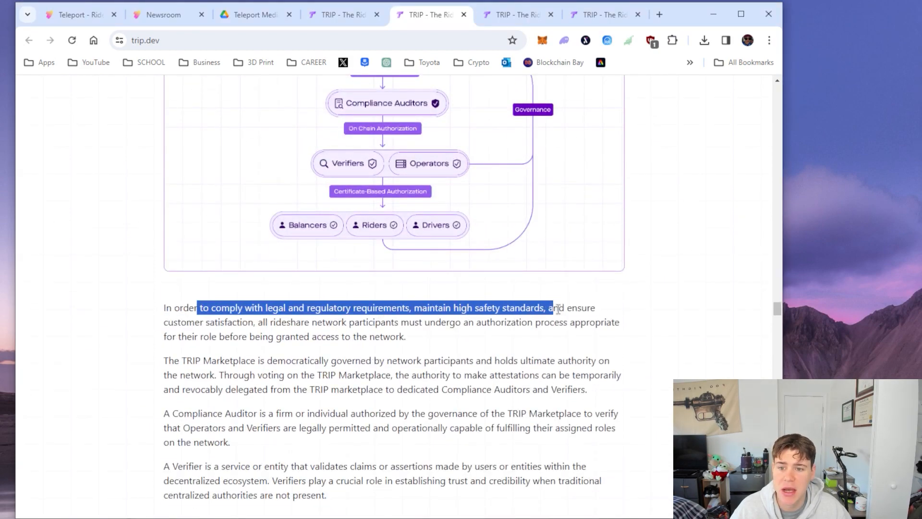
{"action": "left_click_drag", "start_coordinate": [547, 307], "coordinate": [572, 322]}
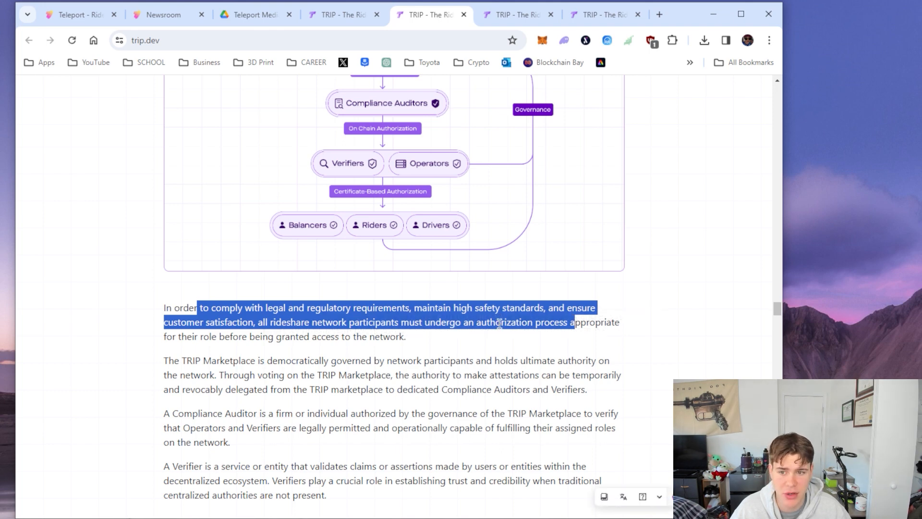
{"action": "left_click", "coordinate": [436, 375]}
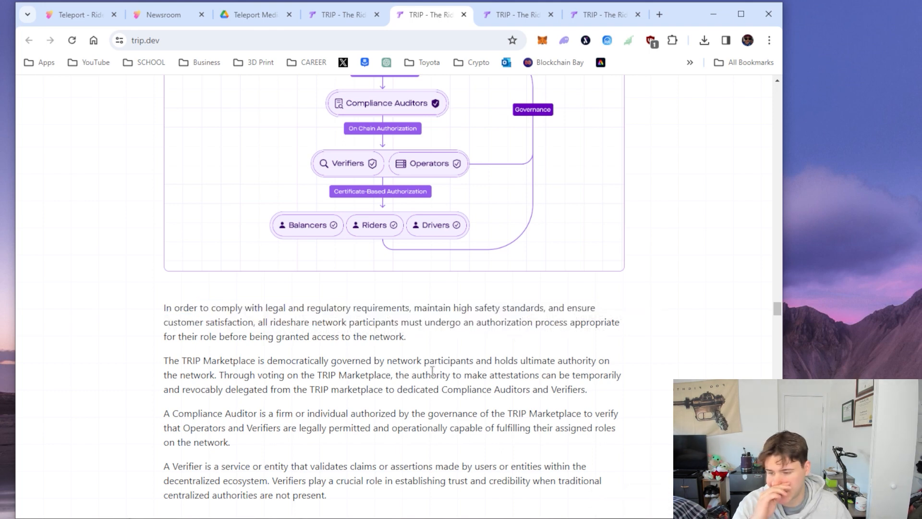
{"action": "scroll", "scroll_direction": "down", "scroll_amount": 3}
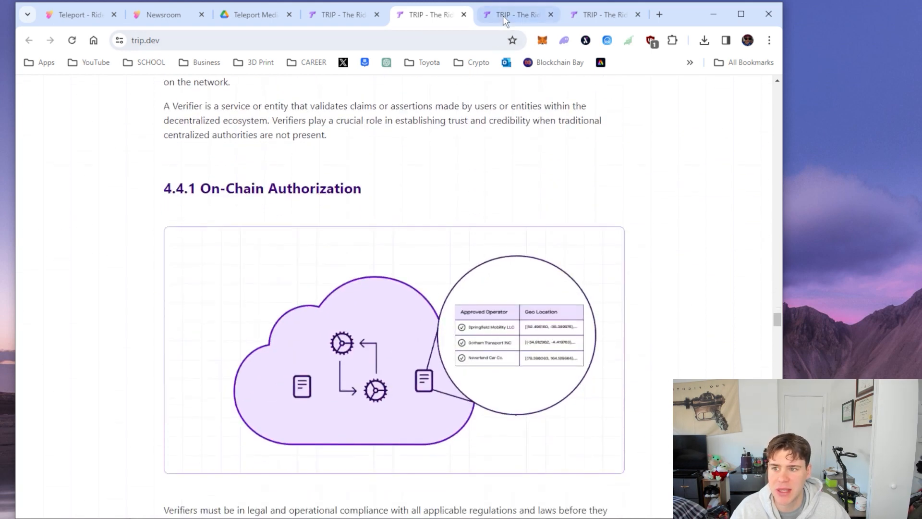
Switch to the white paper copy showing section 4.5.5 Payment Rails
{"action": "left_click", "coordinate": [513, 15]}
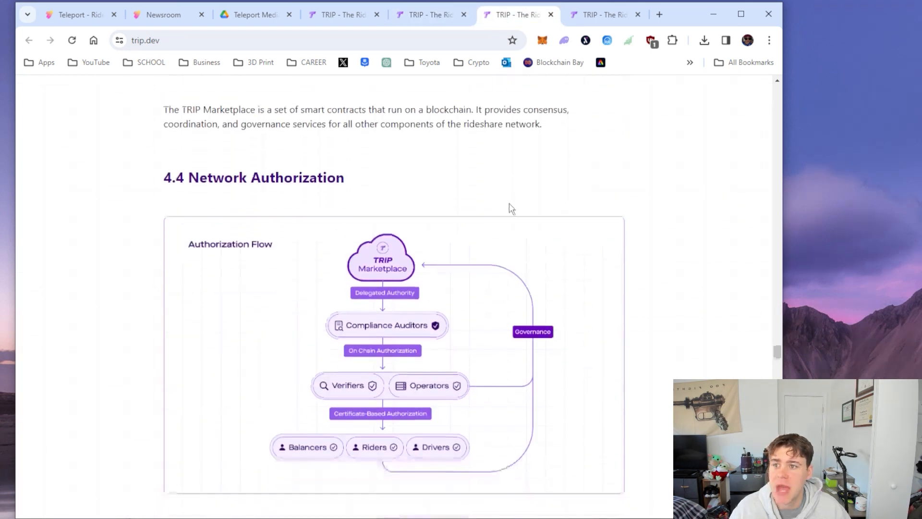
{"action": "scroll", "scroll_direction": "down", "scroll_amount": 3}
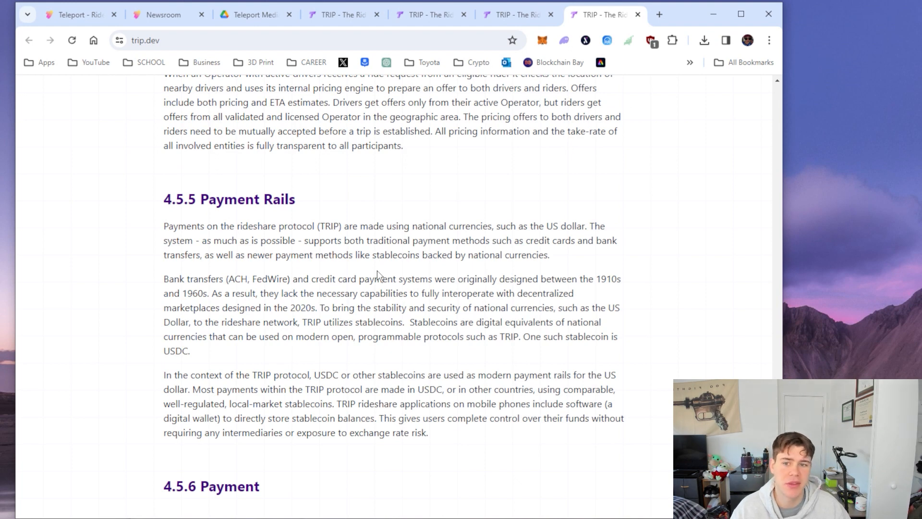
{"action": "mouse_move", "coordinate": [574, 168]}
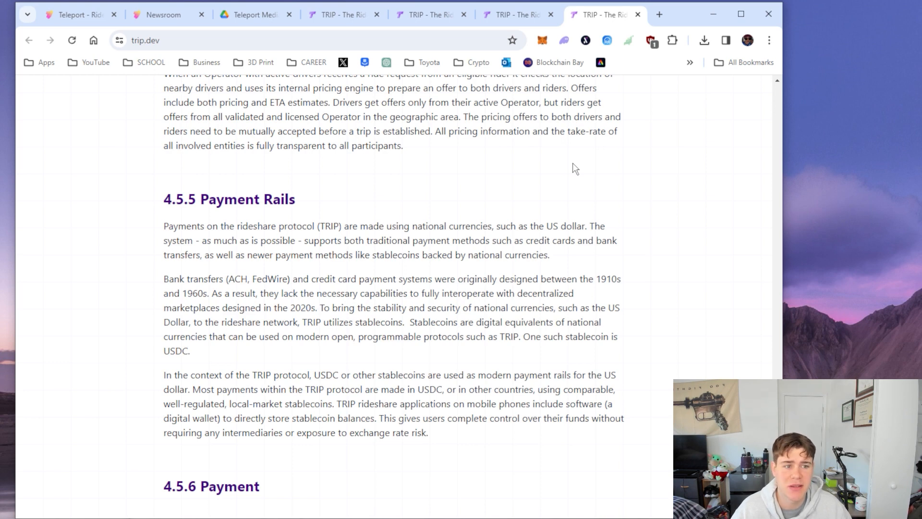
{"action": "mouse_move", "coordinate": [568, 165]}
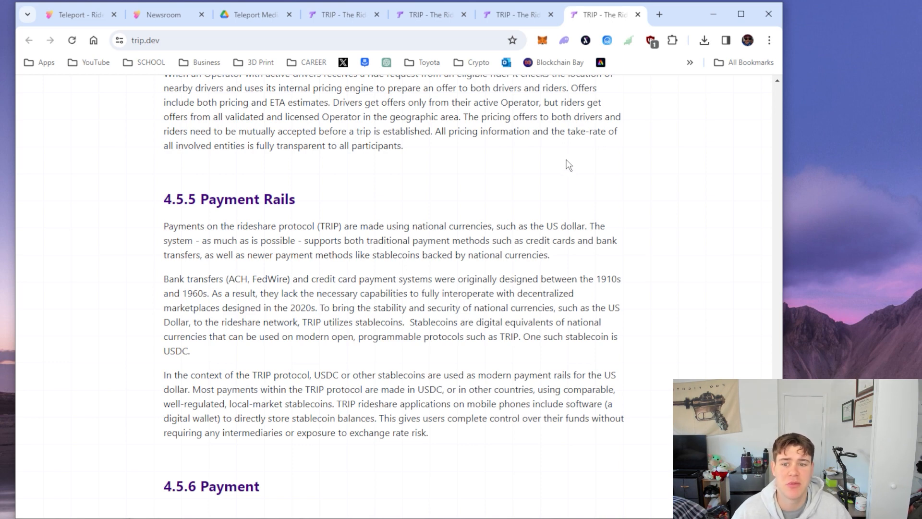
{"action": "mouse_move", "coordinate": [261, 238]}
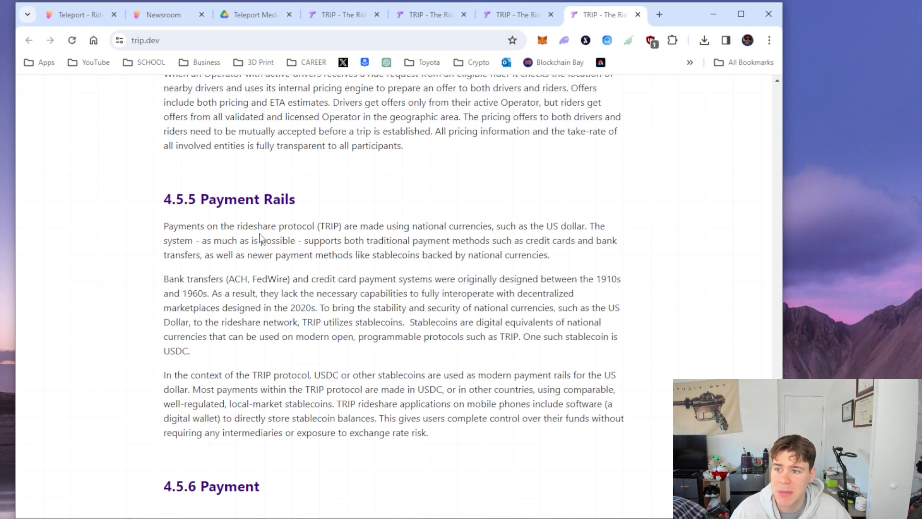
{"action": "mouse_move", "coordinate": [568, 221]}
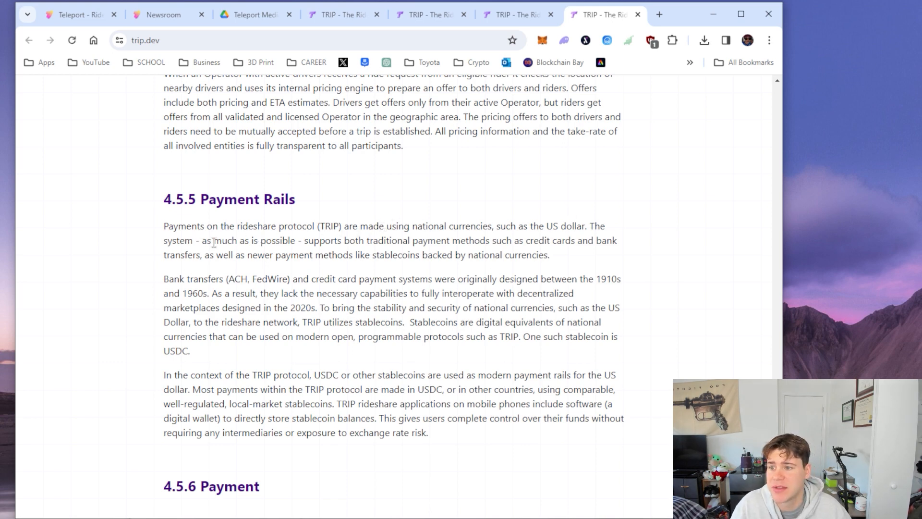
{"action": "mouse_move", "coordinate": [442, 251]}
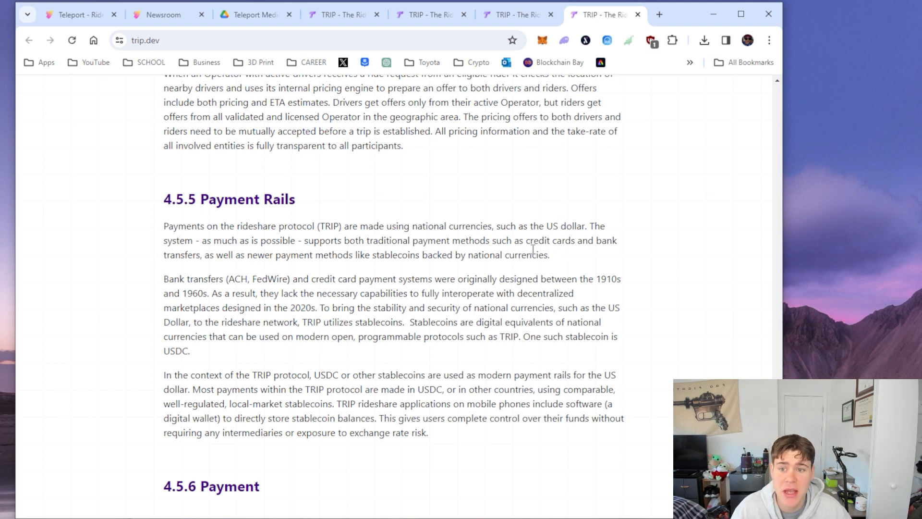
{"action": "mouse_move", "coordinate": [259, 255]}
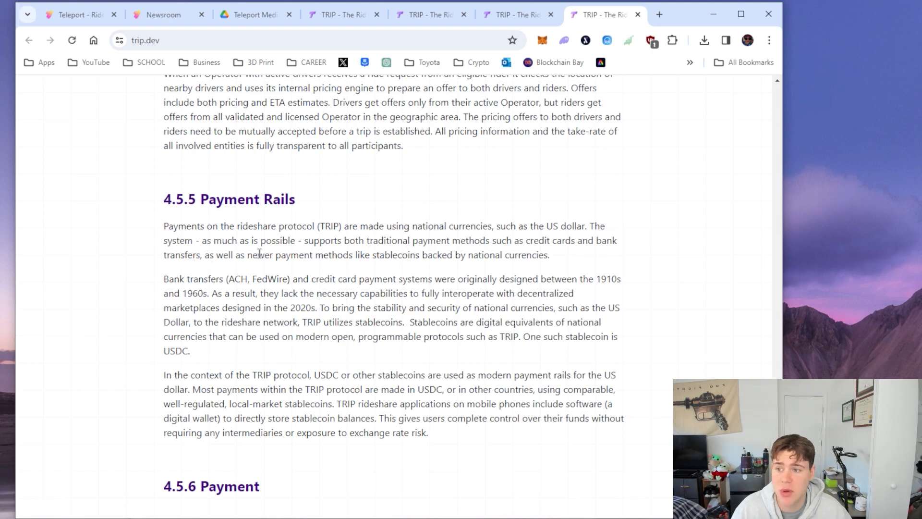
Highlight the newer payment methods phrase and the bank transfers sentence, then clear it
{"action": "left_click_drag", "start_coordinate": [257, 255], "coordinate": [399, 254]}
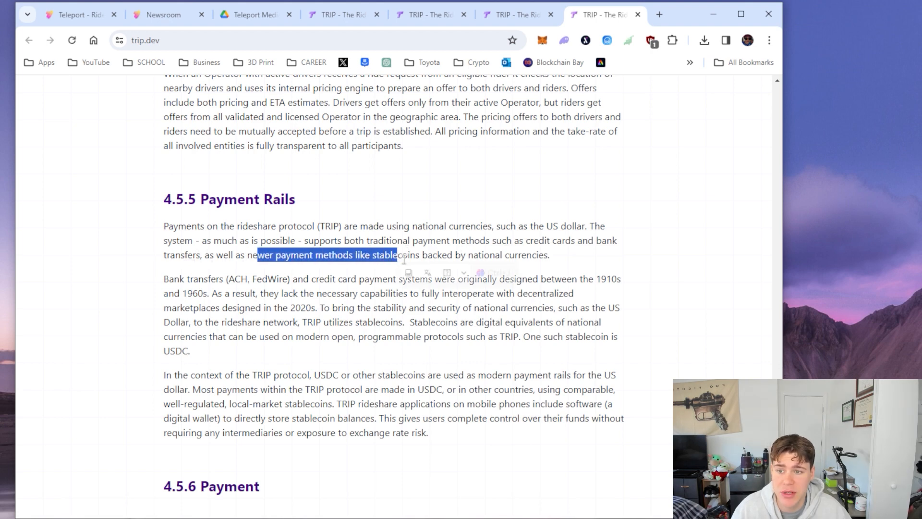
{"action": "scroll", "scroll_direction": "down", "scroll_amount": 3}
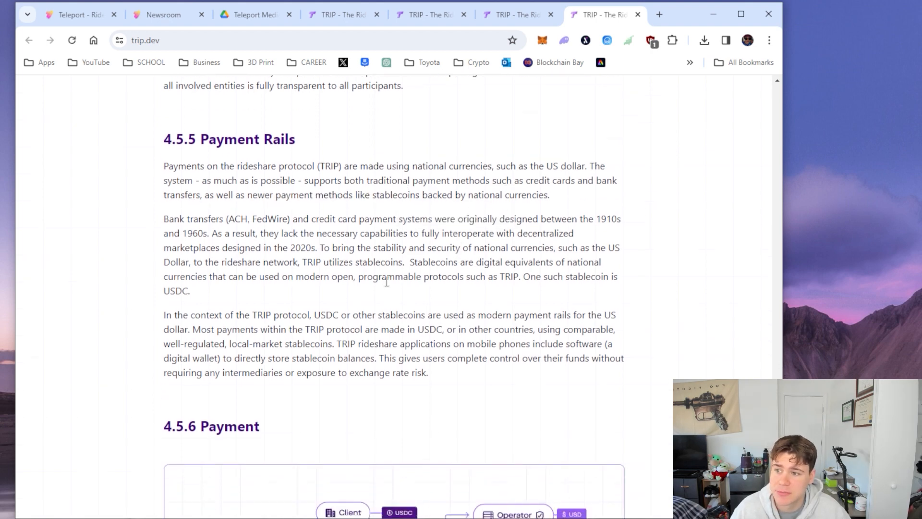
{"action": "left_click_drag", "start_coordinate": [164, 219], "coordinate": [181, 233]}
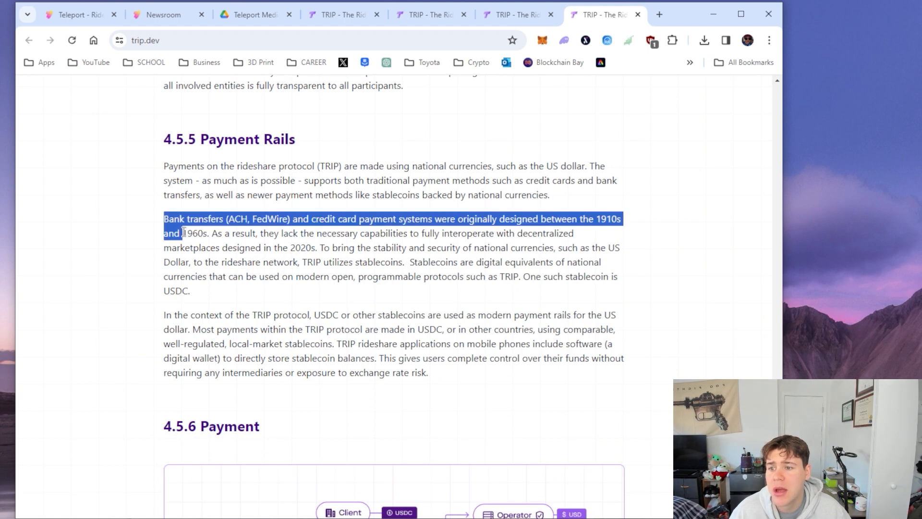
{"action": "left_click", "coordinate": [191, 231]}
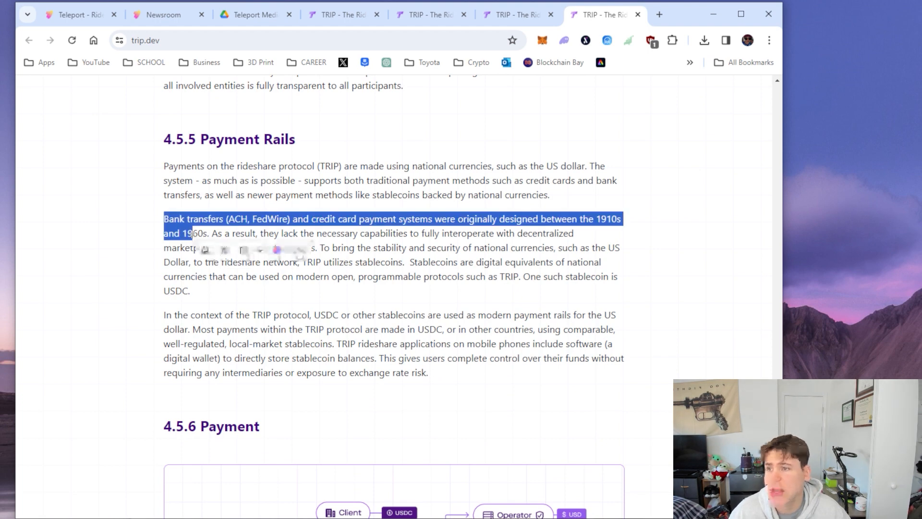
{"action": "left_click", "coordinate": [265, 248]}
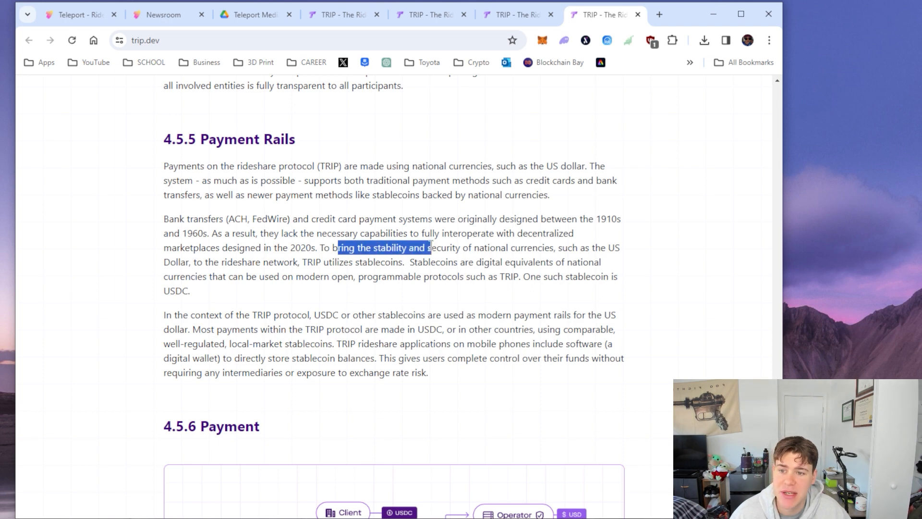
Highlight the stability and security phrase and USDC, then continue to 4.5.7 Ride Conclusion
{"action": "left_click_drag", "start_coordinate": [429, 247], "coordinate": [318, 261]}
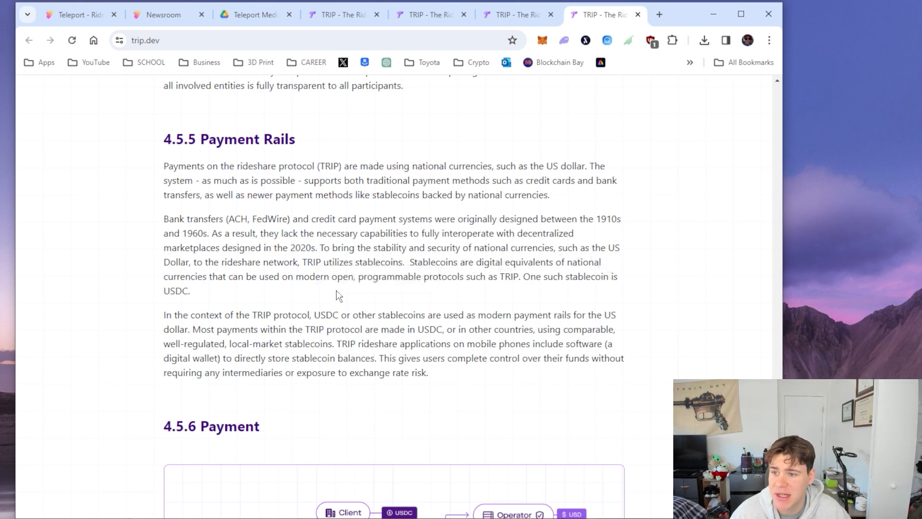
{"action": "mouse_move", "coordinate": [476, 295]}
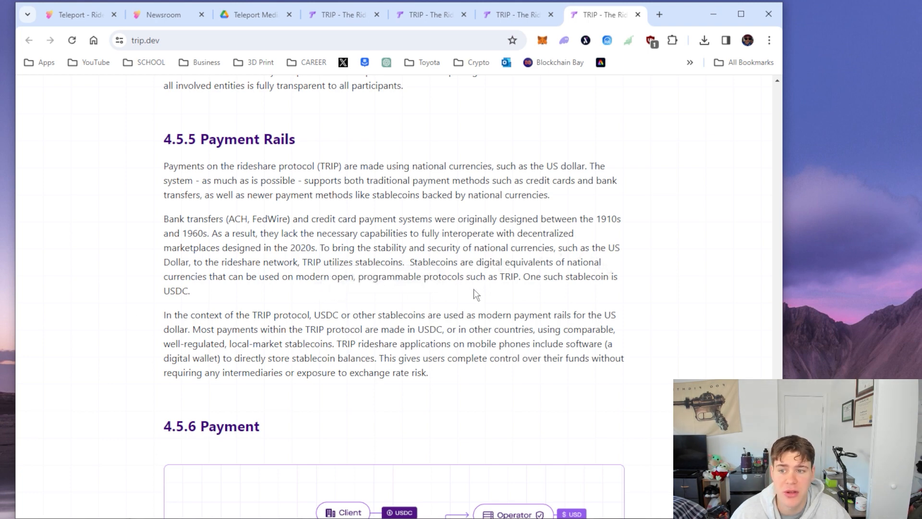
{"action": "double_click", "coordinate": [177, 291]}
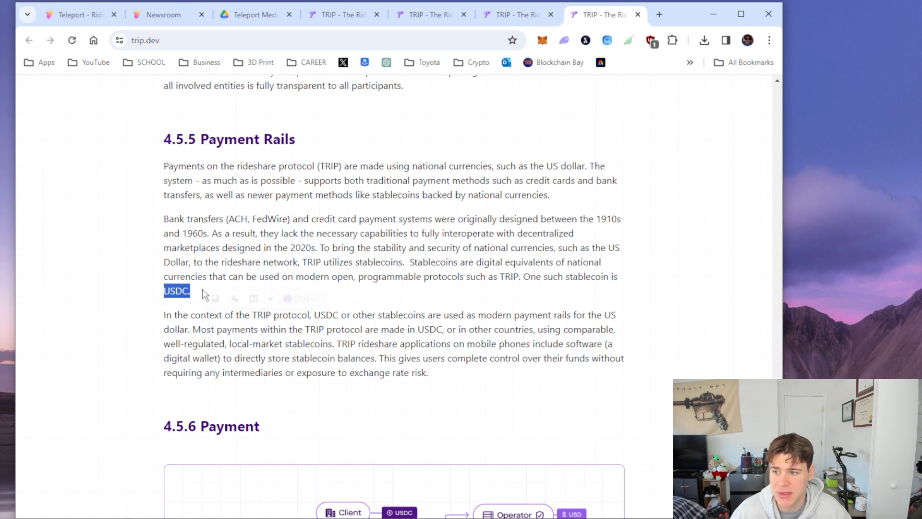
{"action": "scroll", "scroll_direction": "down", "scroll_amount": 3}
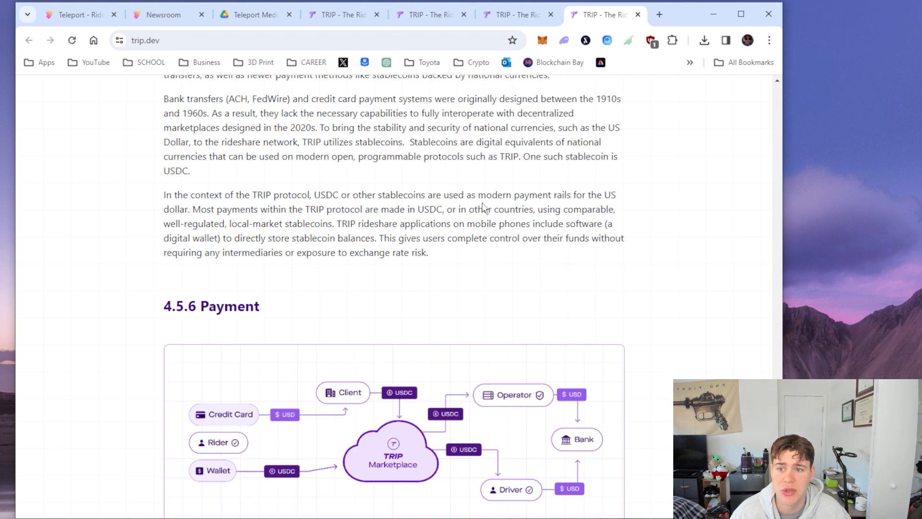
{"action": "mouse_move", "coordinate": [228, 206]}
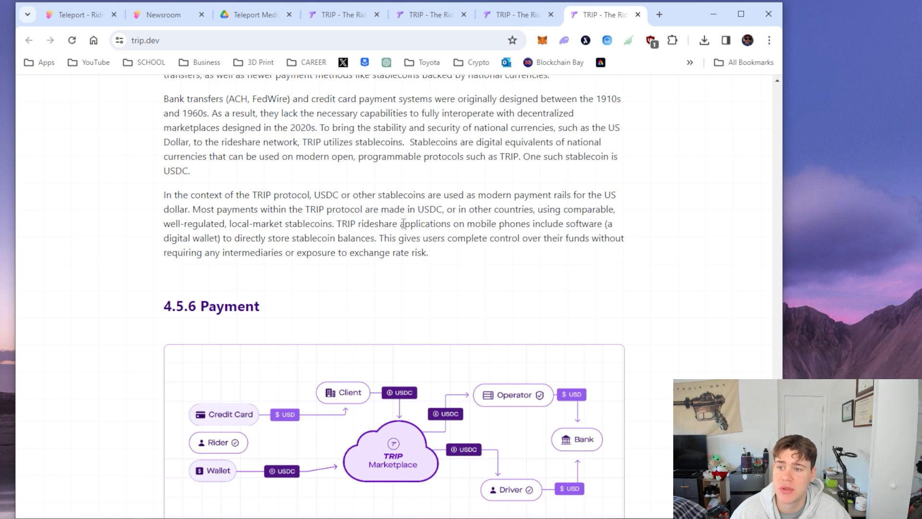
{"action": "mouse_move", "coordinate": [548, 209]}
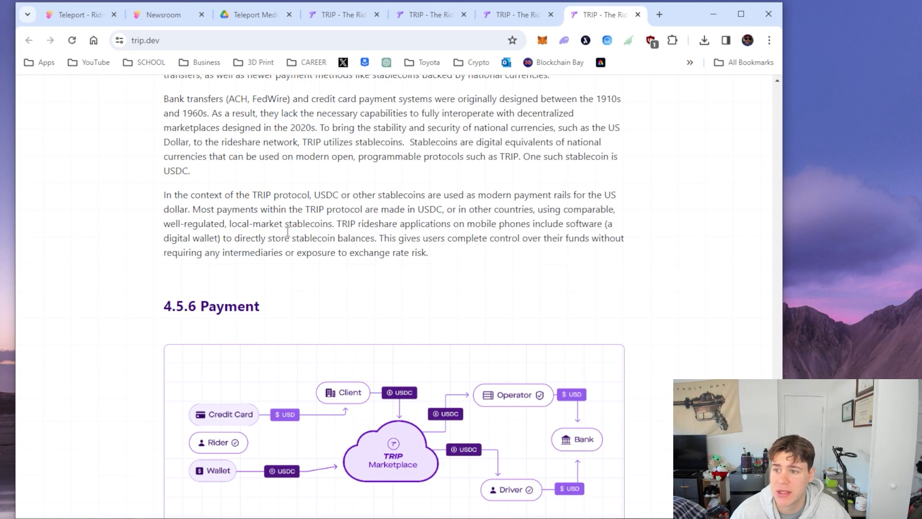
{"action": "scroll", "scroll_direction": "down", "scroll_amount": 3}
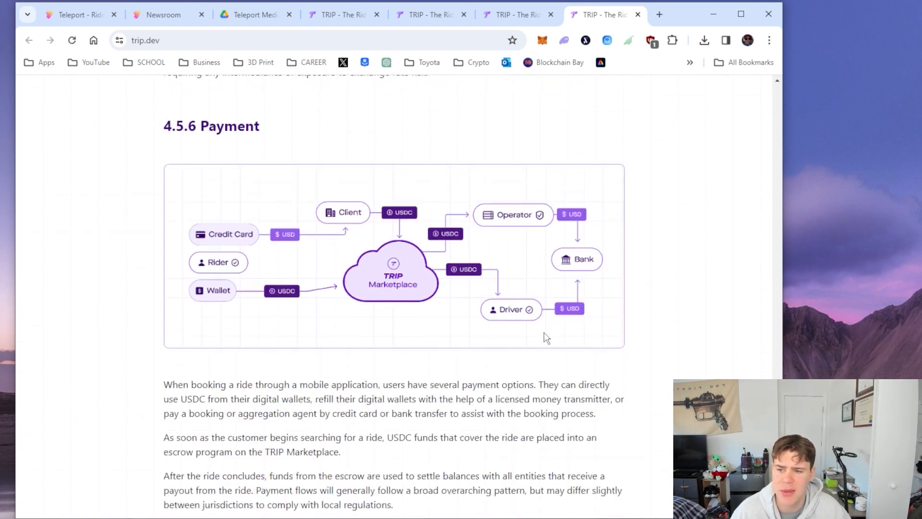
{"action": "scroll", "scroll_direction": "down", "scroll_amount": 3}
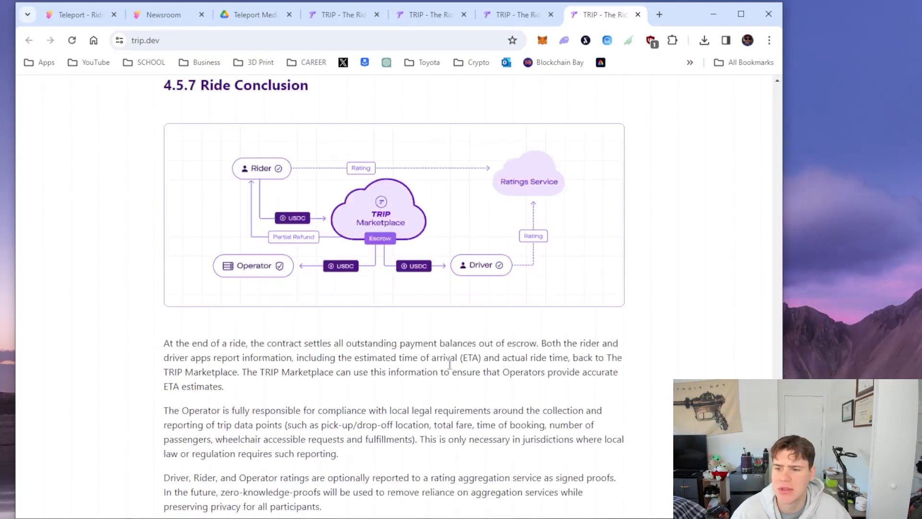